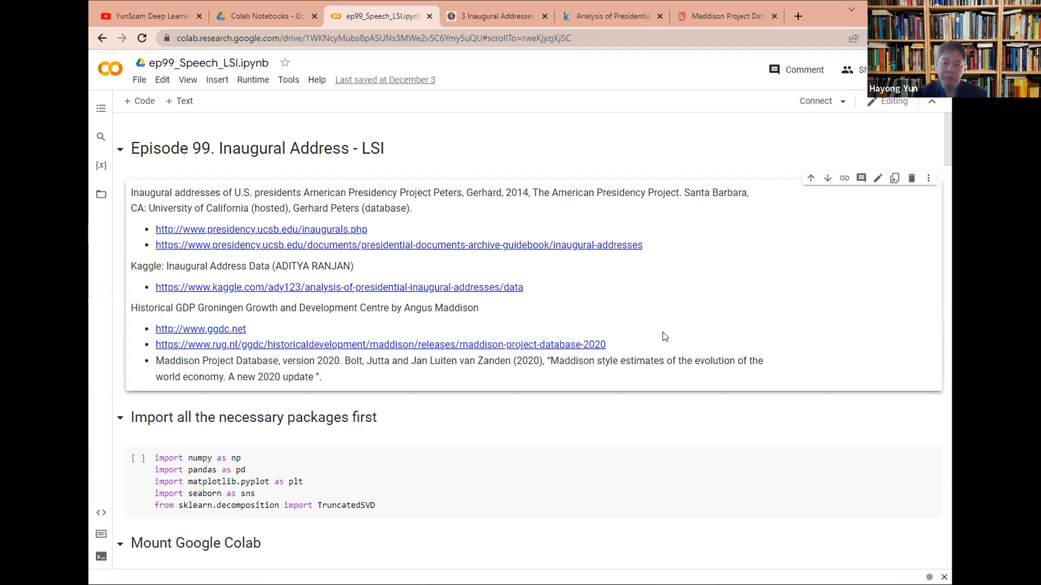
mouse_move(624, 286)
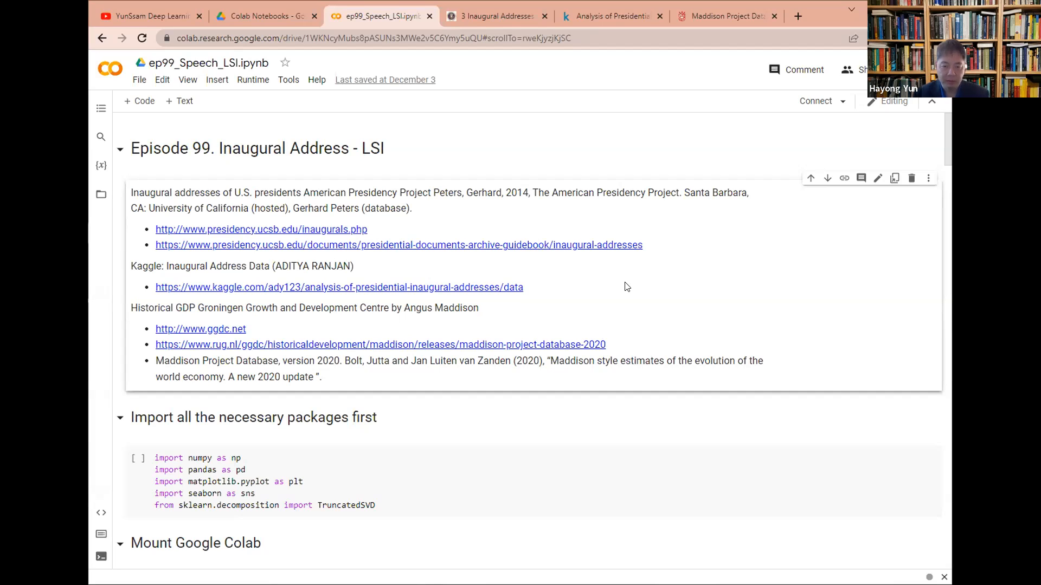
mouse_move(463, 392)
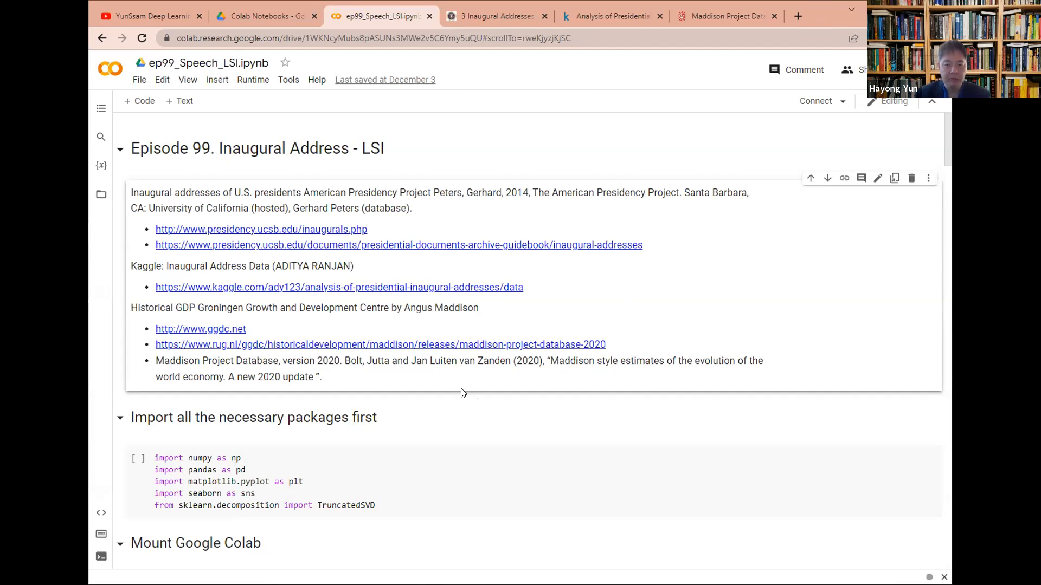
mouse_move(344, 230)
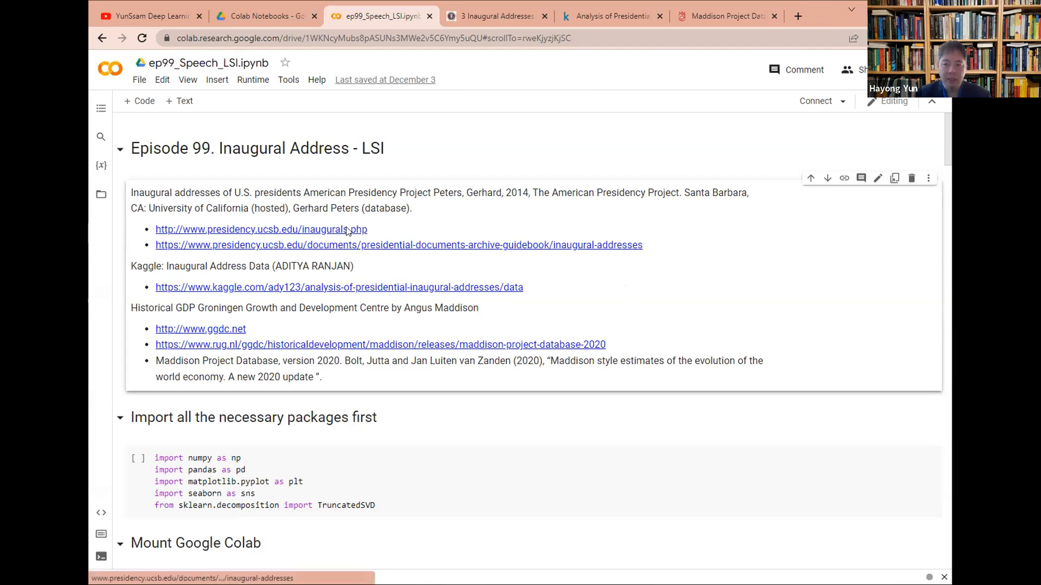
mouse_move(497, 15)
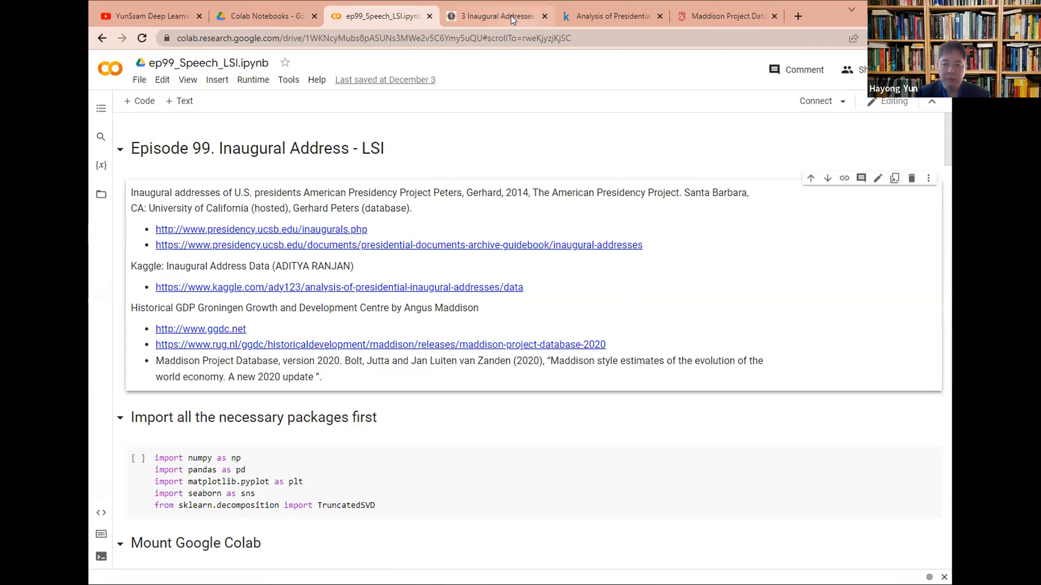
mouse_move(494, 15)
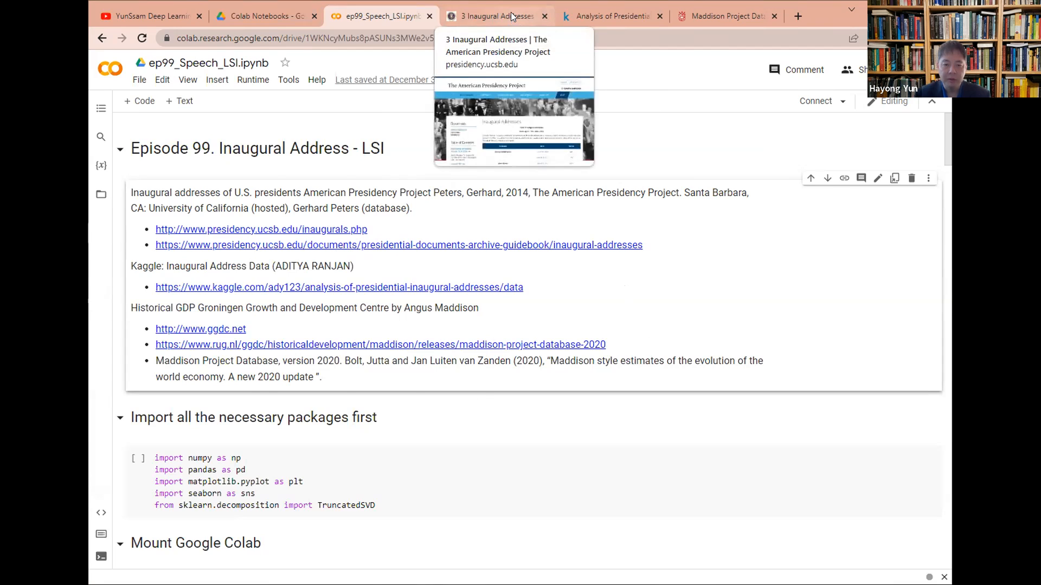
View the American Presidency Project addresses table, then the Kaggle inaug_speeches.csv dataset page.
left_click(494, 15)
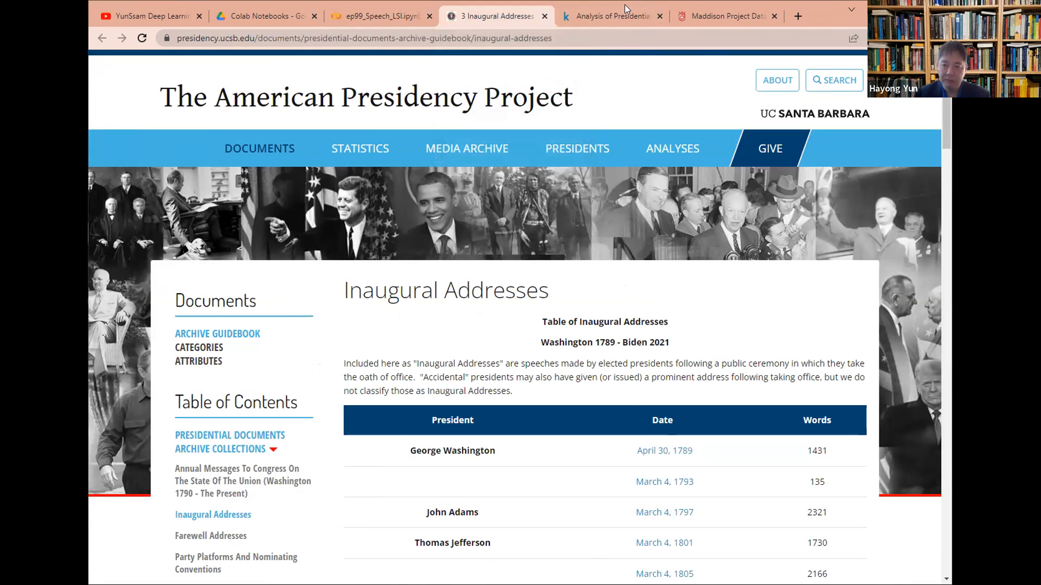
left_click(608, 16)
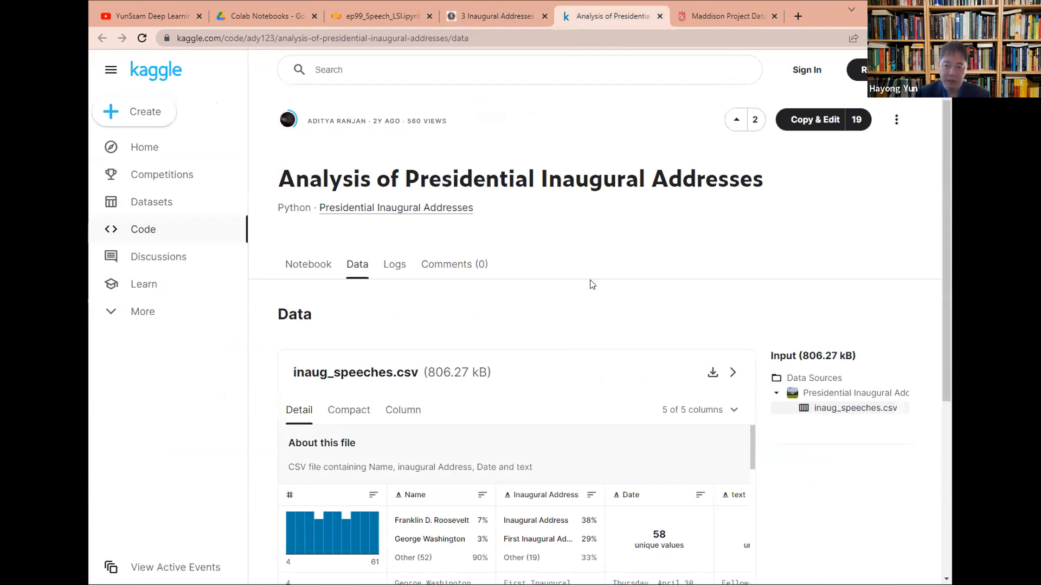
mouse_move(551, 333)
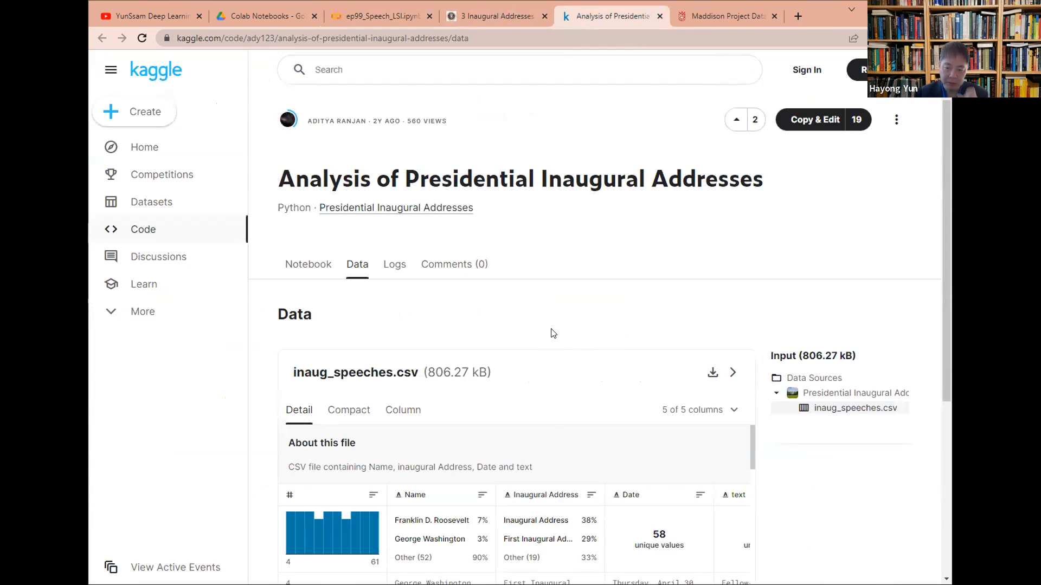
mouse_move(723, 16)
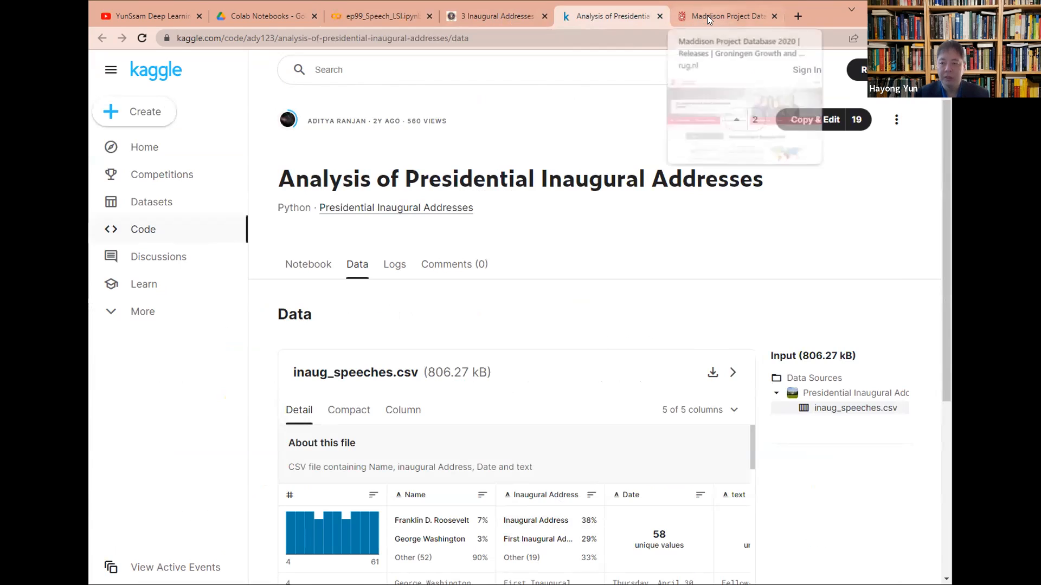
mouse_move(774, 35)
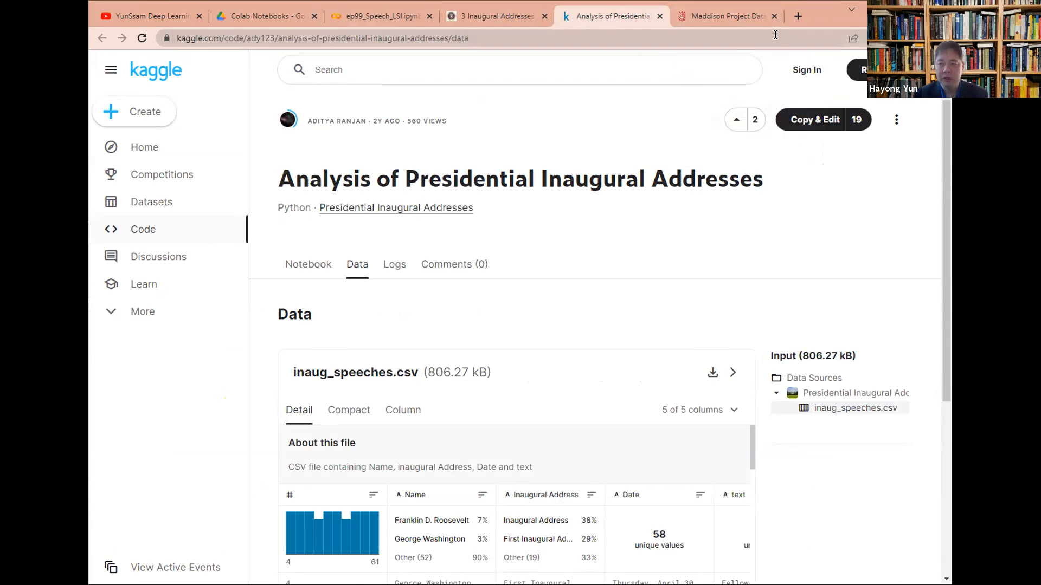
mouse_move(723, 16)
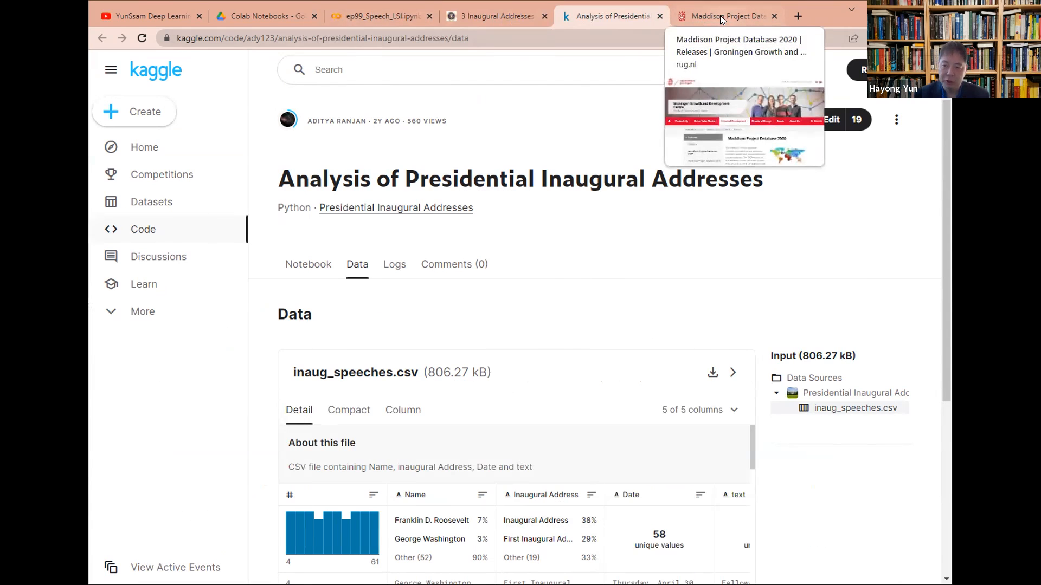
Browse the Maddison Project Database 2020 release page with its Excel and Stata downloads.
left_click(723, 17)
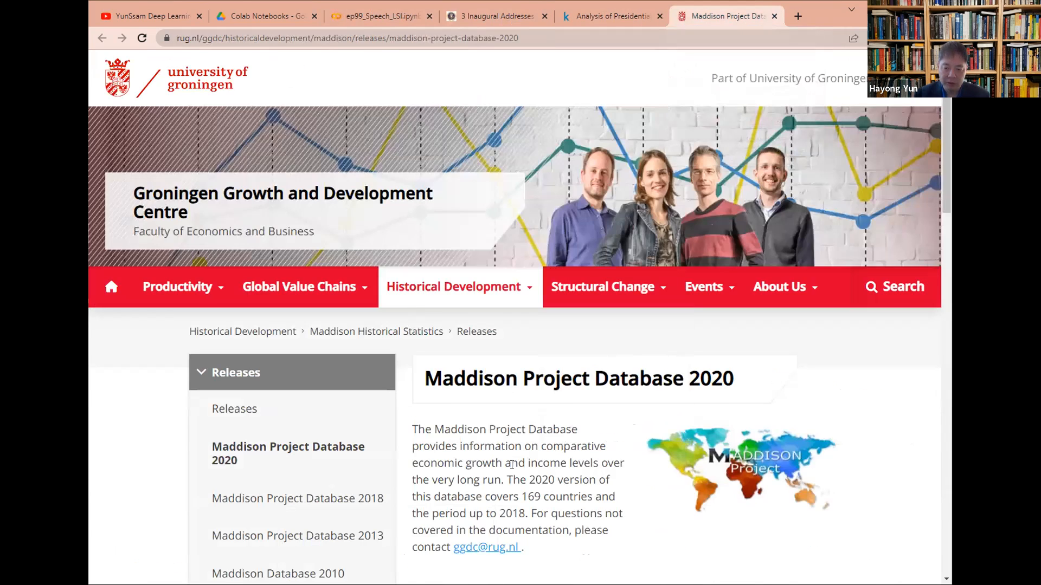
scroll("down", 3)
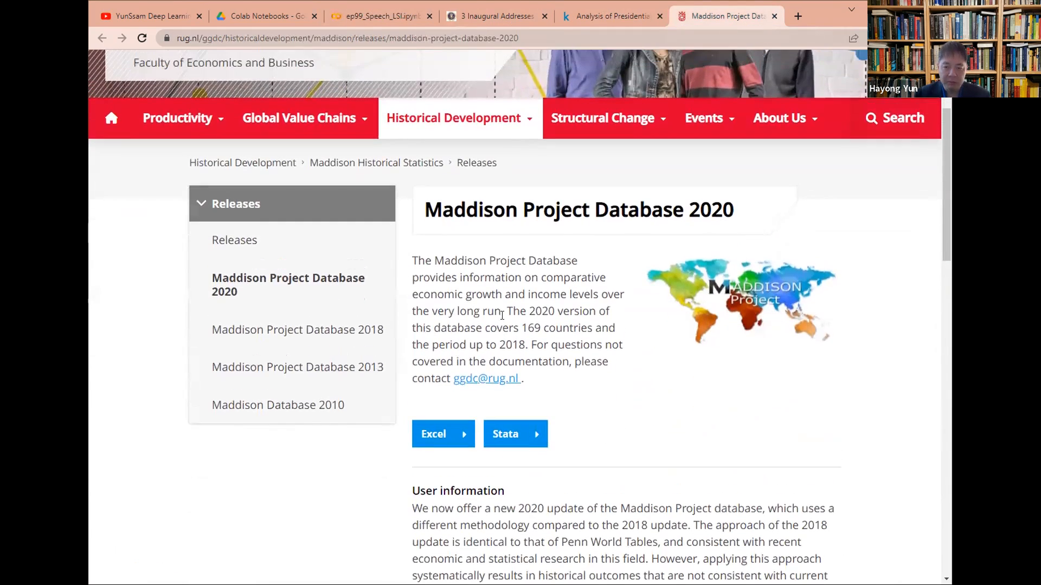
scroll("up", 3)
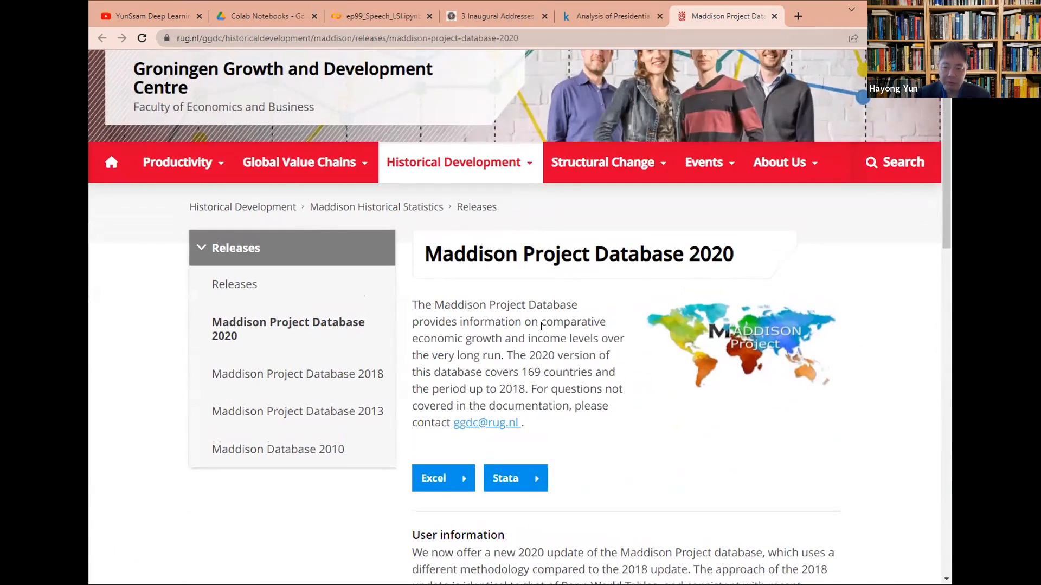
mouse_move(443, 478)
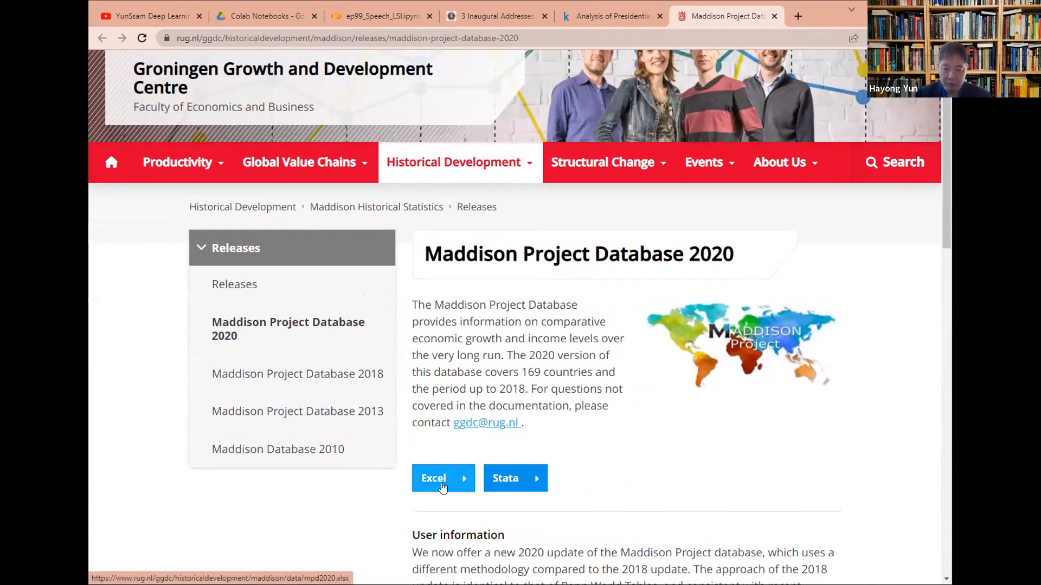
mouse_move(513, 315)
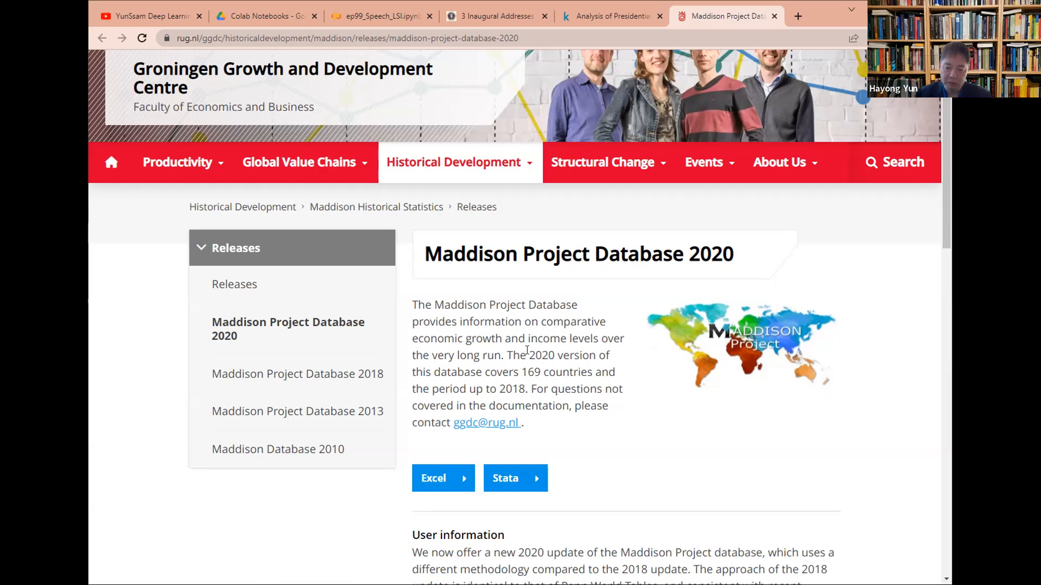
scroll("up", 3)
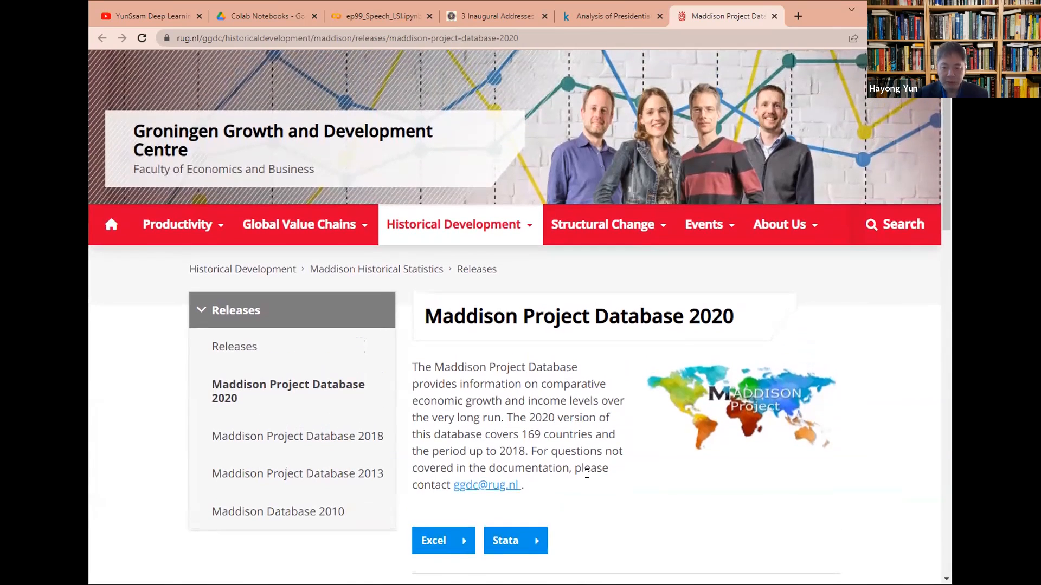
mouse_move(605, 392)
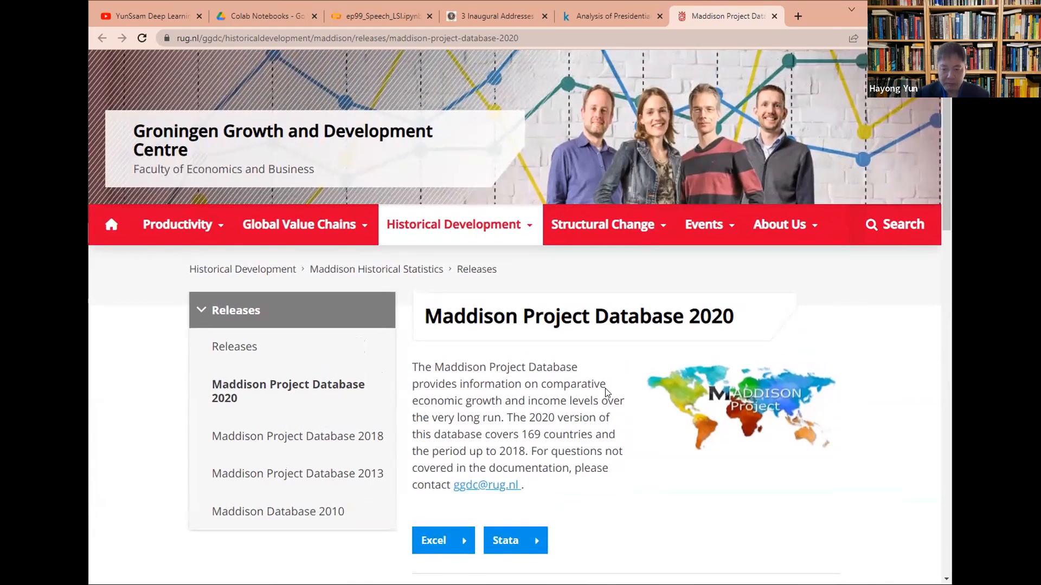
mouse_move(567, 445)
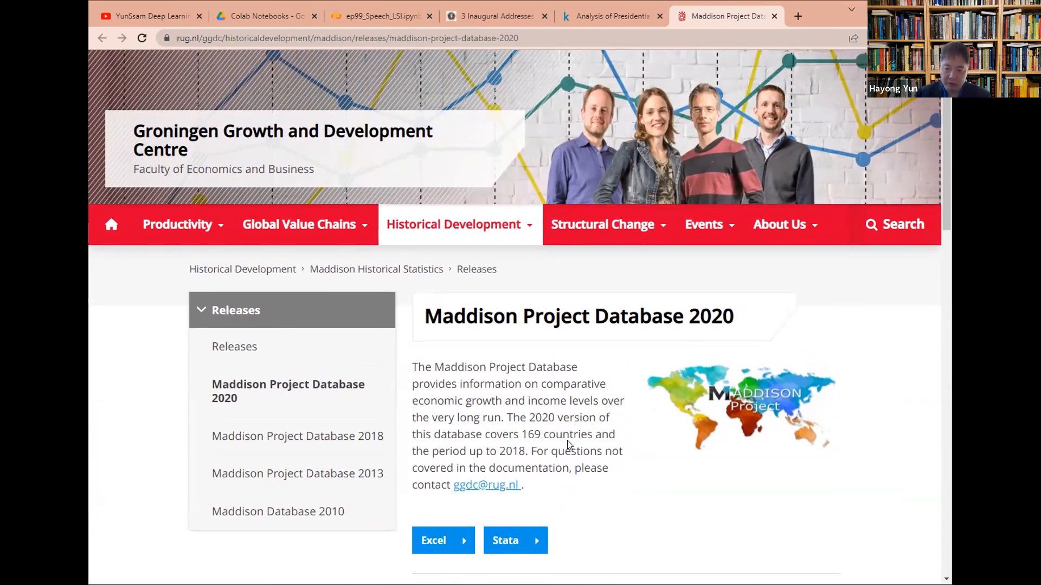
mouse_move(506, 463)
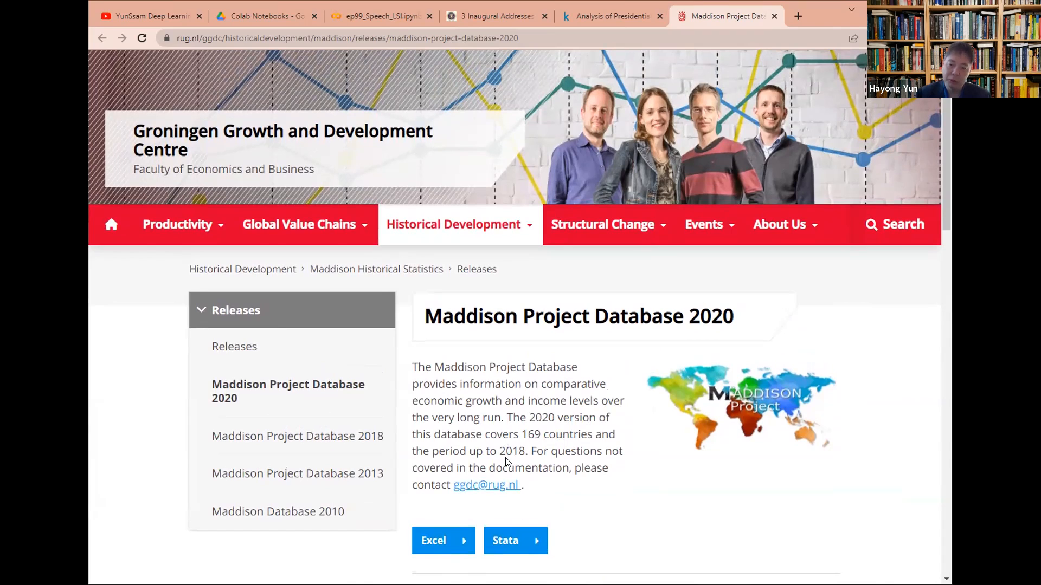
mouse_move(446, 333)
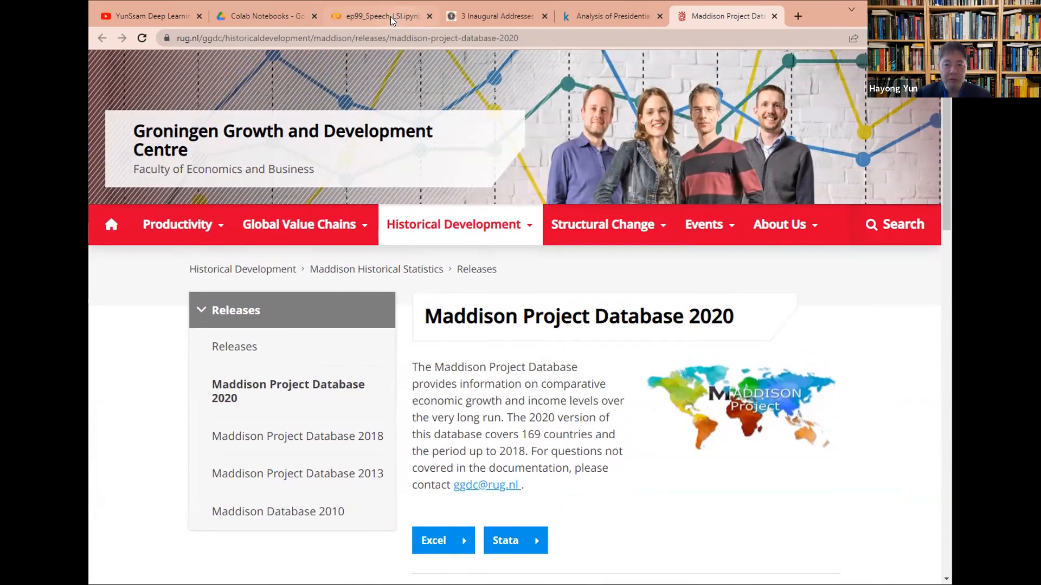
Return to ep99_Speech_LSI.ipynb and run the package-import cell, reaching the Drive mount cell.
left_click(379, 17)
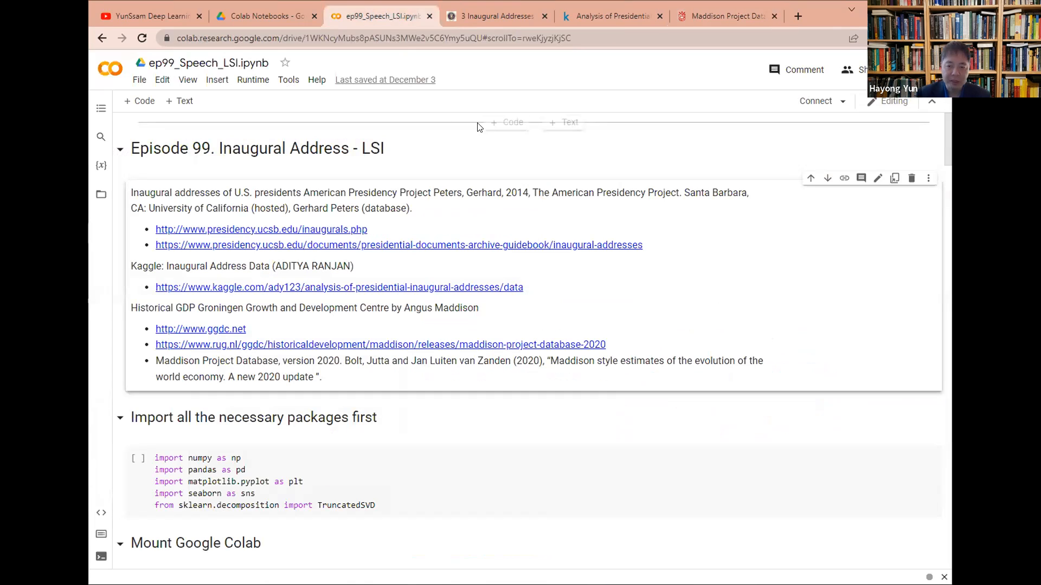
scroll("down", 3)
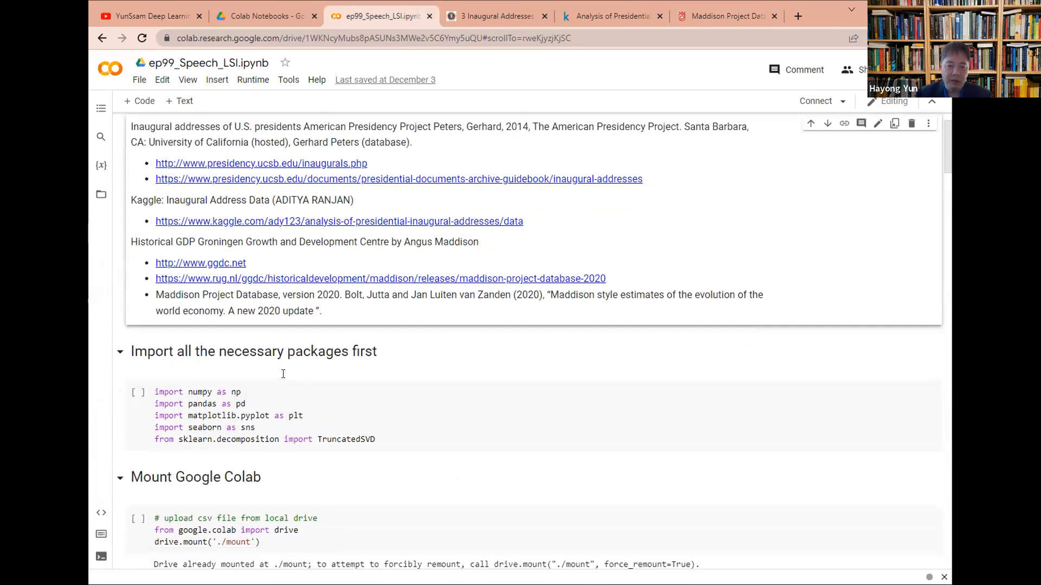
left_click(138, 333)
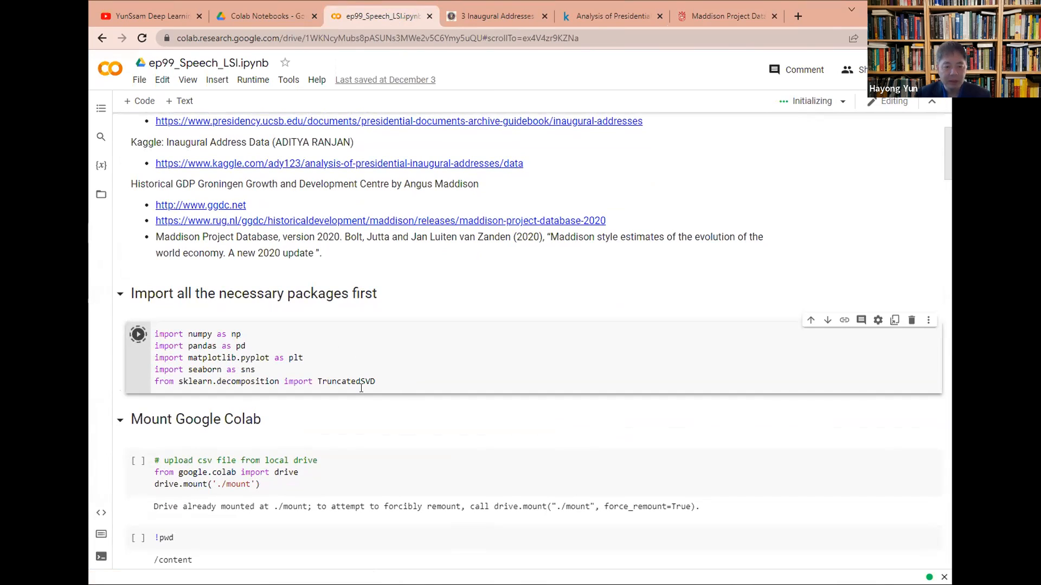
scroll("down", 3)
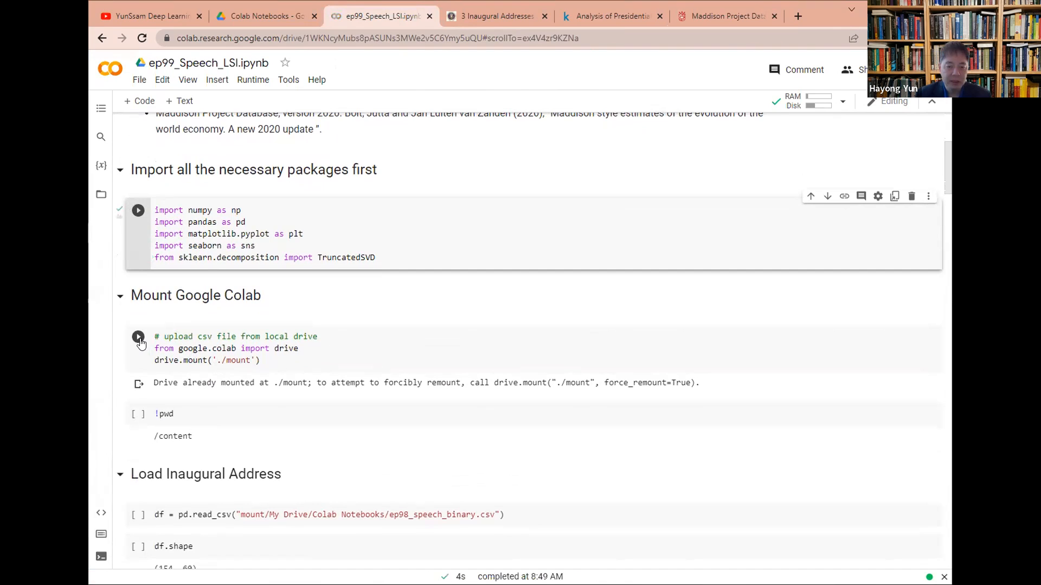
Mount Google Drive with granted access and print the working directory /content.
left_click(138, 339)
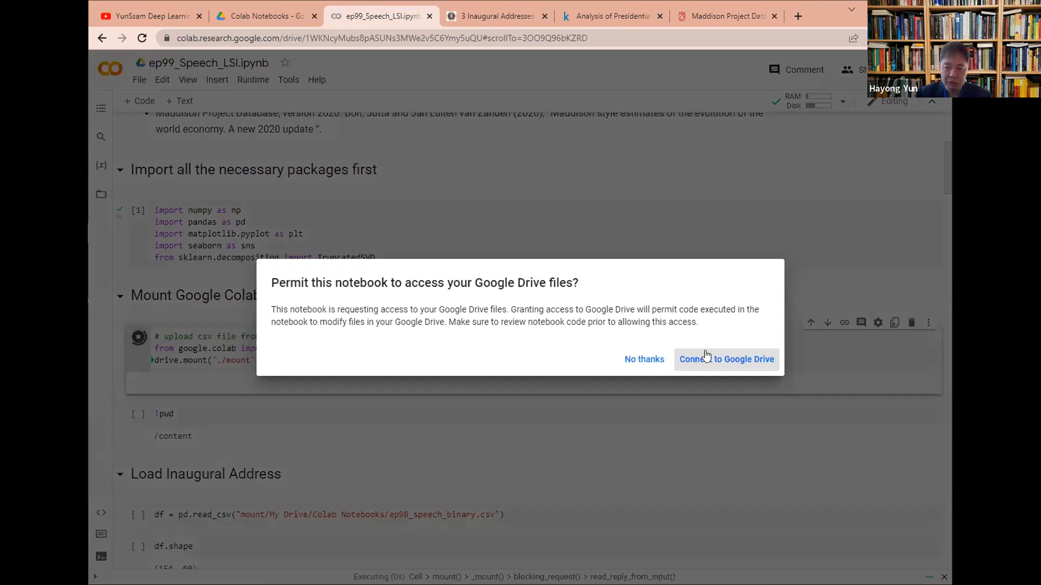
left_click(726, 358)
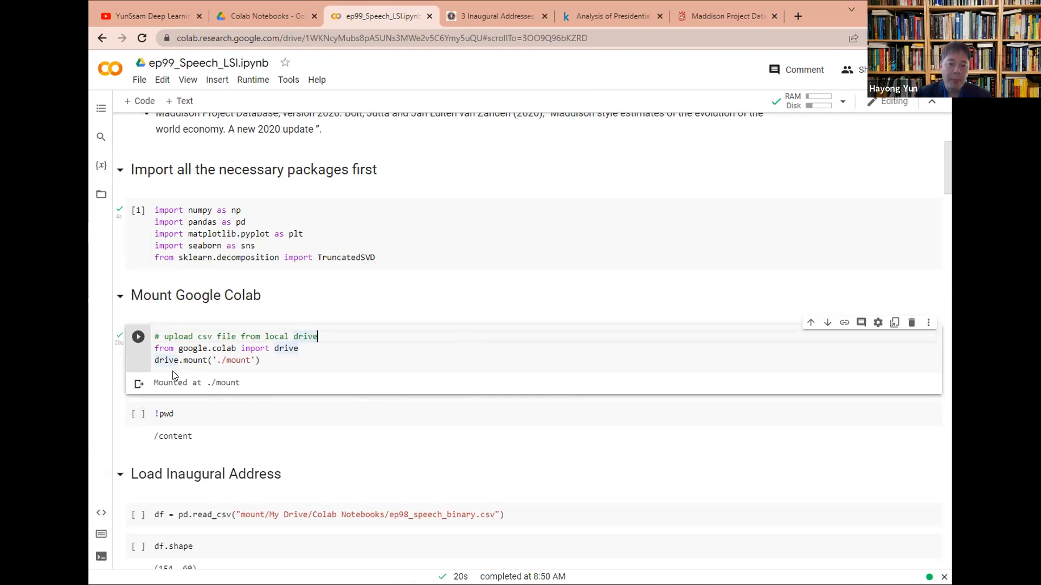
left_click(164, 413)
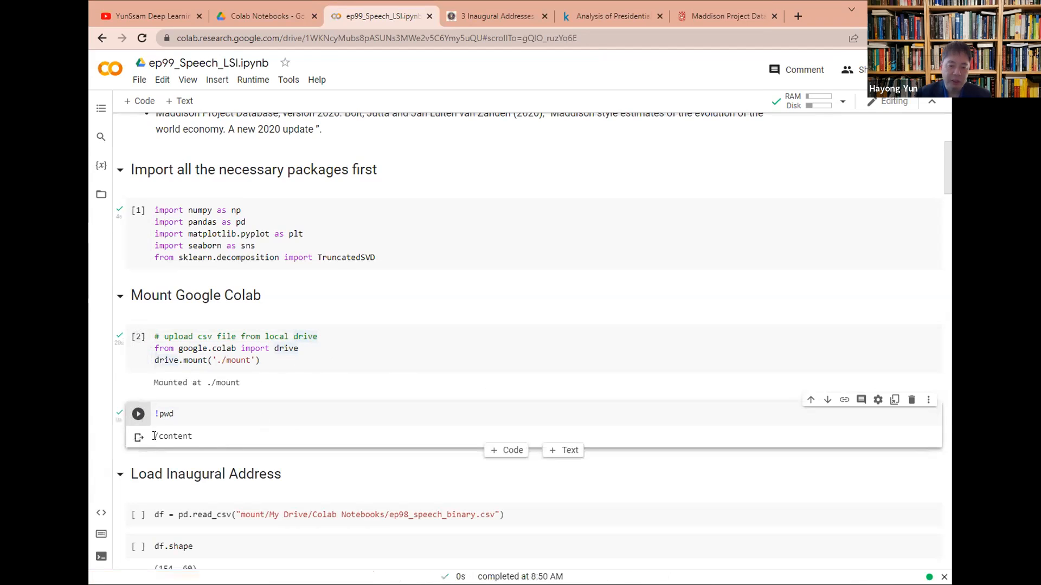
scroll("down", 3)
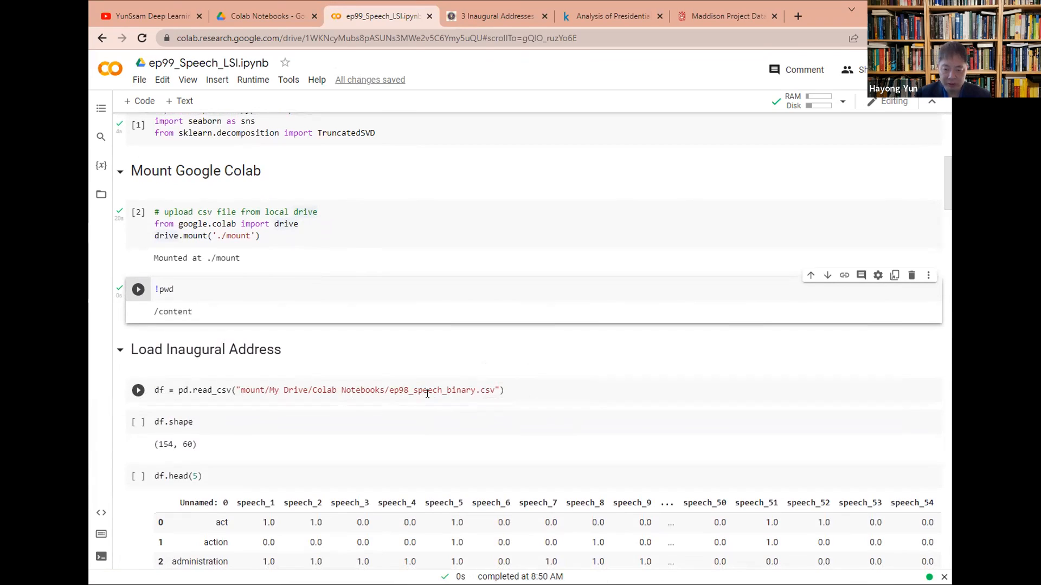
Load the speech CSV as a 154×60 dataframe, preview five rows and split tokens from speeches.
left_click(137, 390)
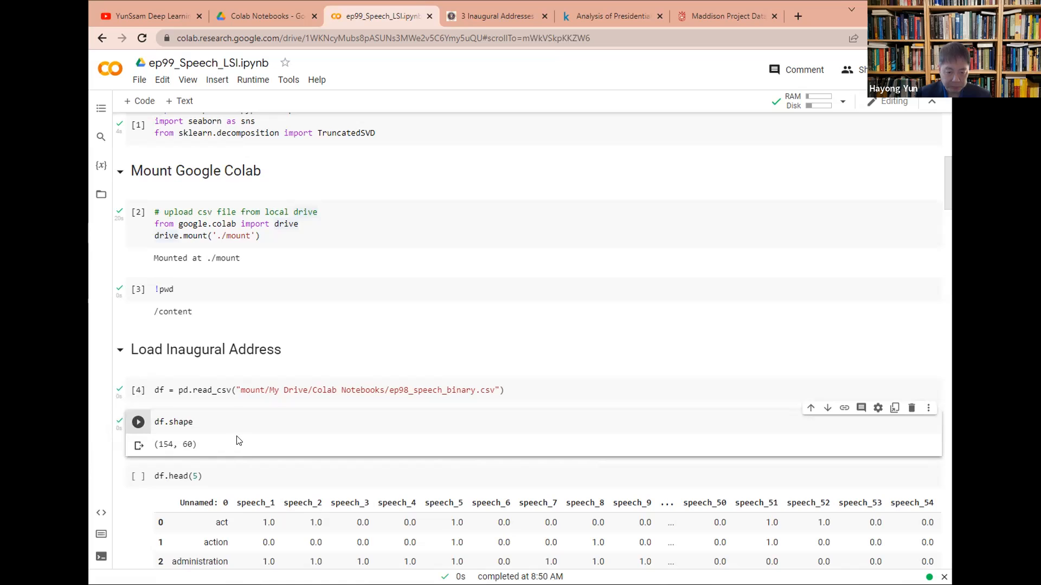
scroll("down", 3)
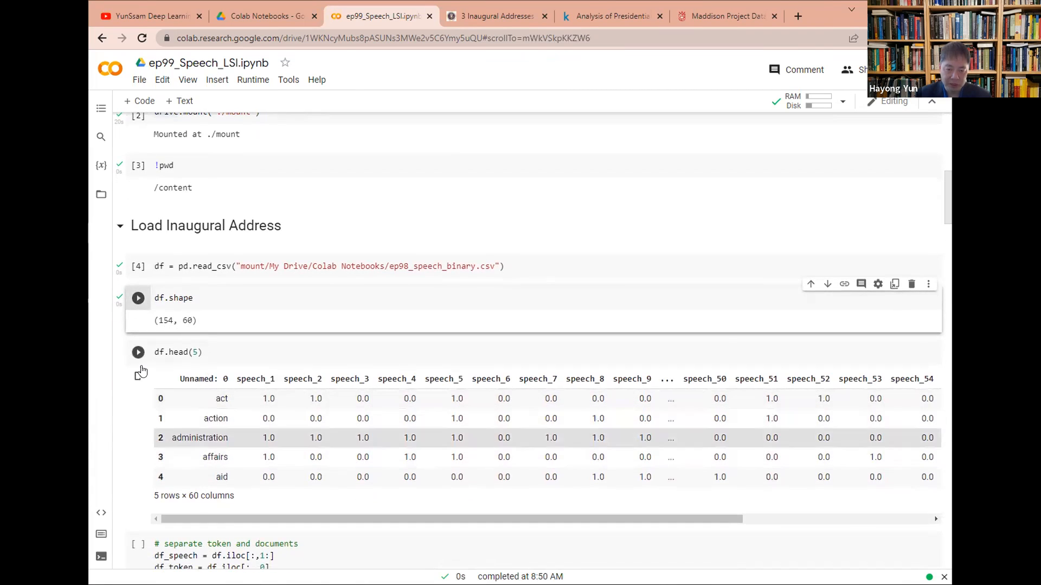
left_click(137, 297)
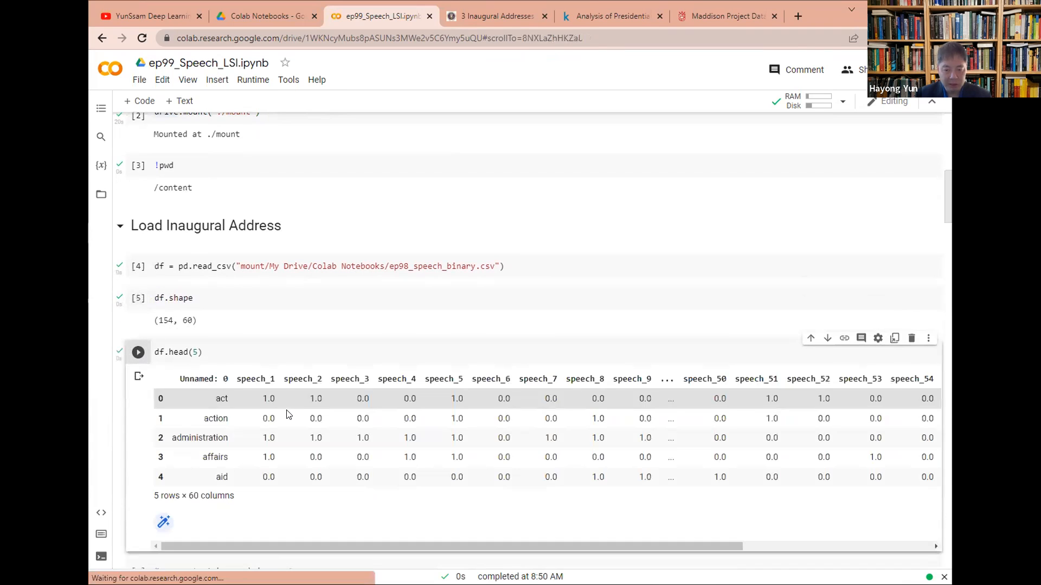
scroll("down", 3)
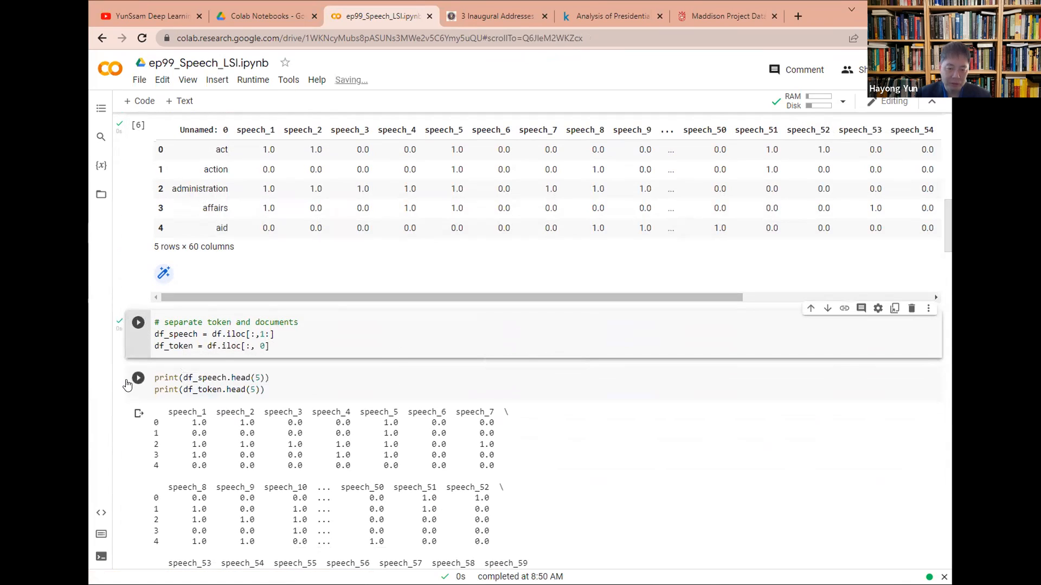
scroll("down", 3)
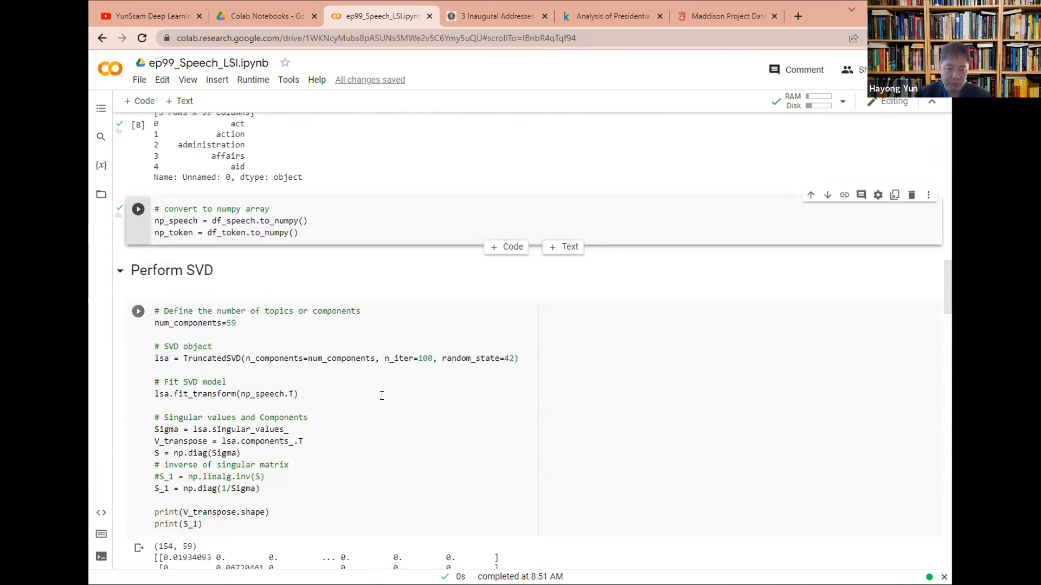
Run the 59-component SVD, producing the 154×59 V-transpose and inverse singular-value matrix.
scroll("down", 3)
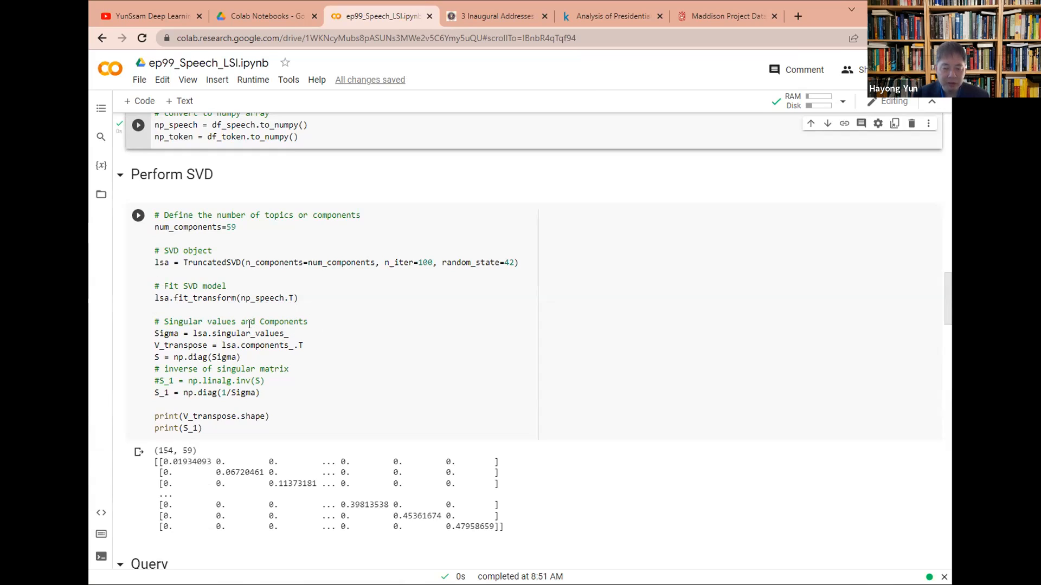
mouse_move(222, 341)
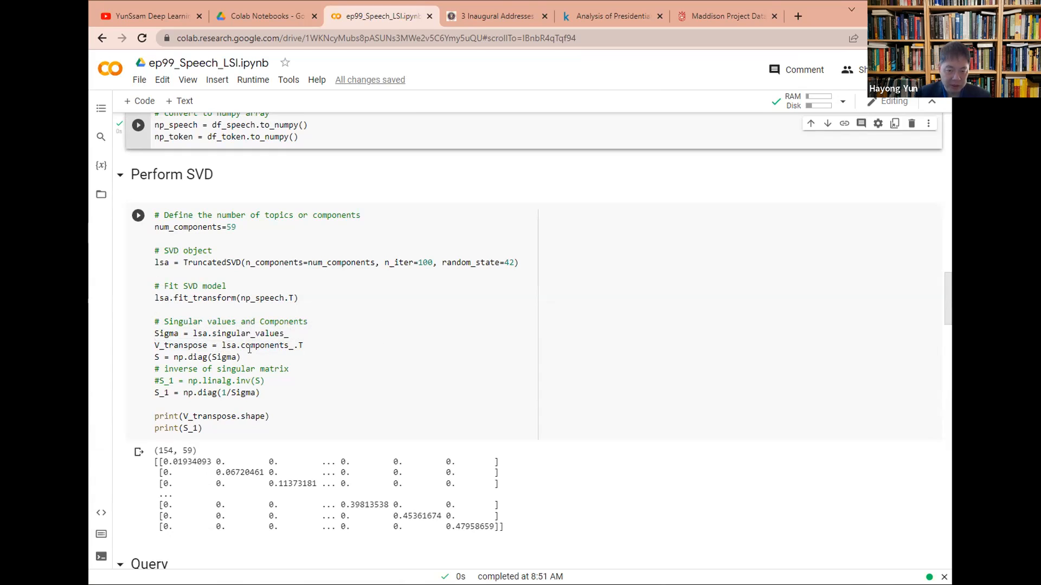
mouse_move(199, 356)
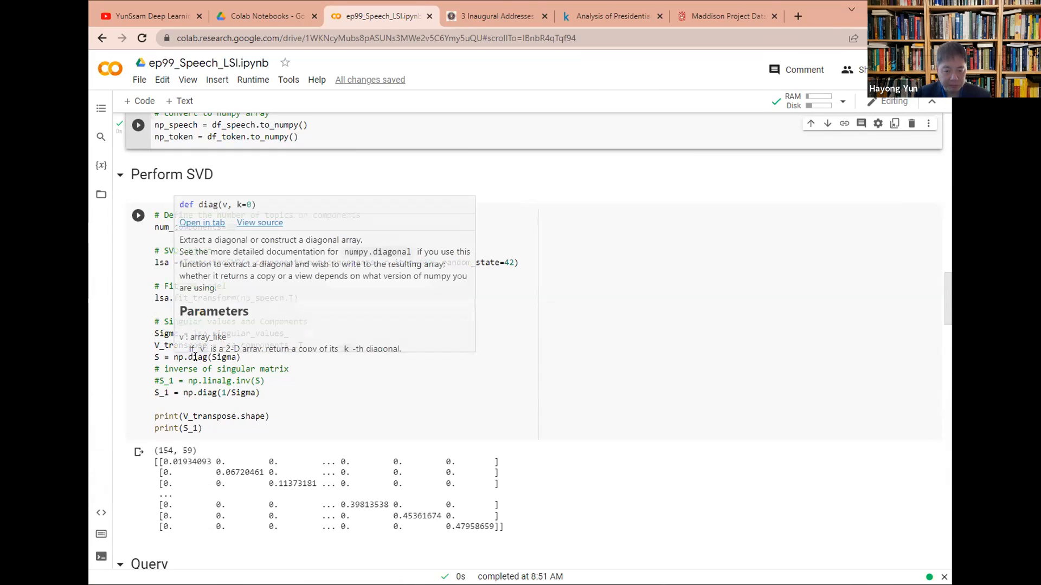
left_click(179, 401)
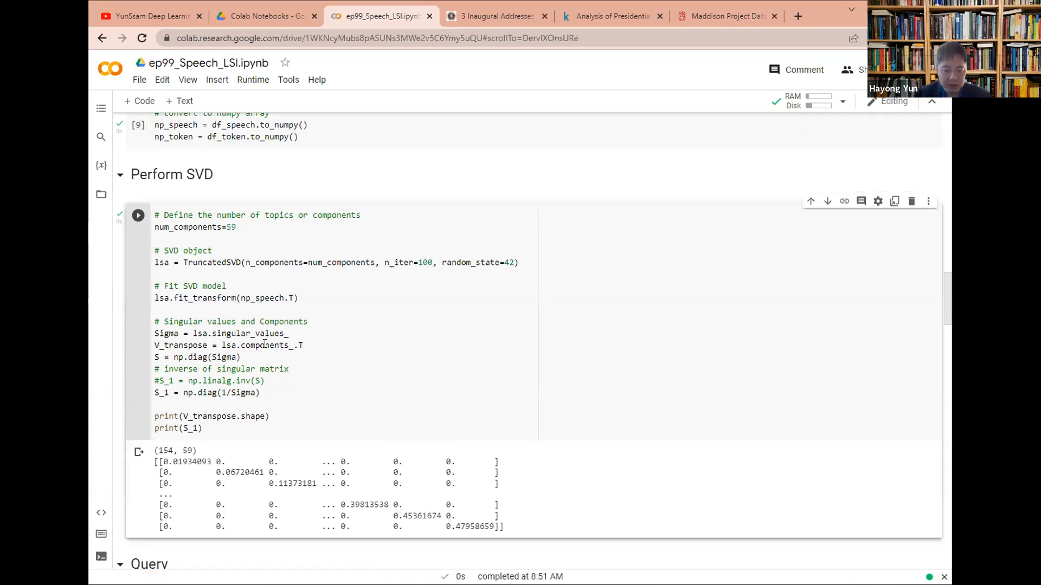
scroll("down", 3)
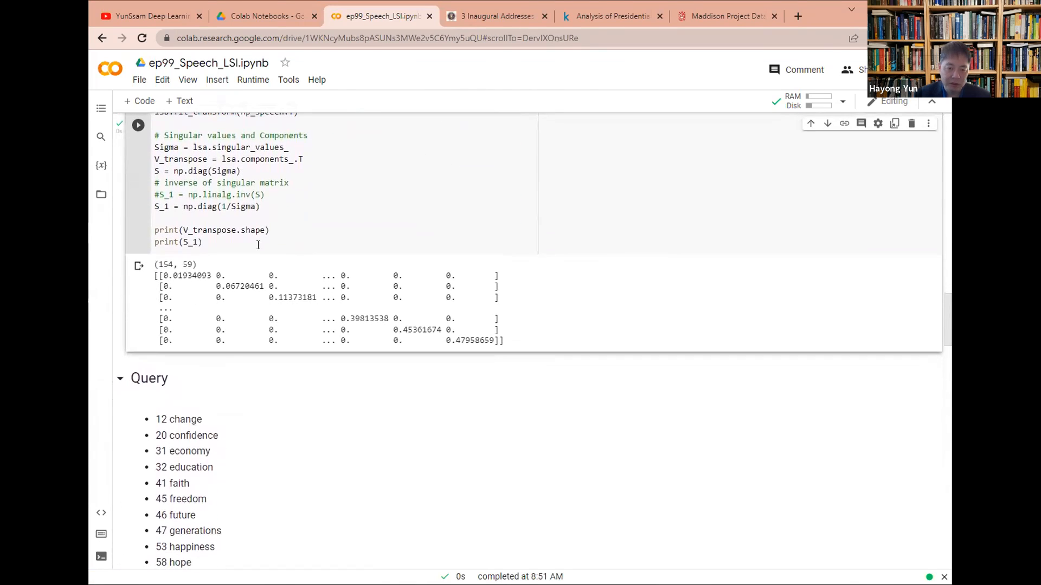
scroll("down", 3)
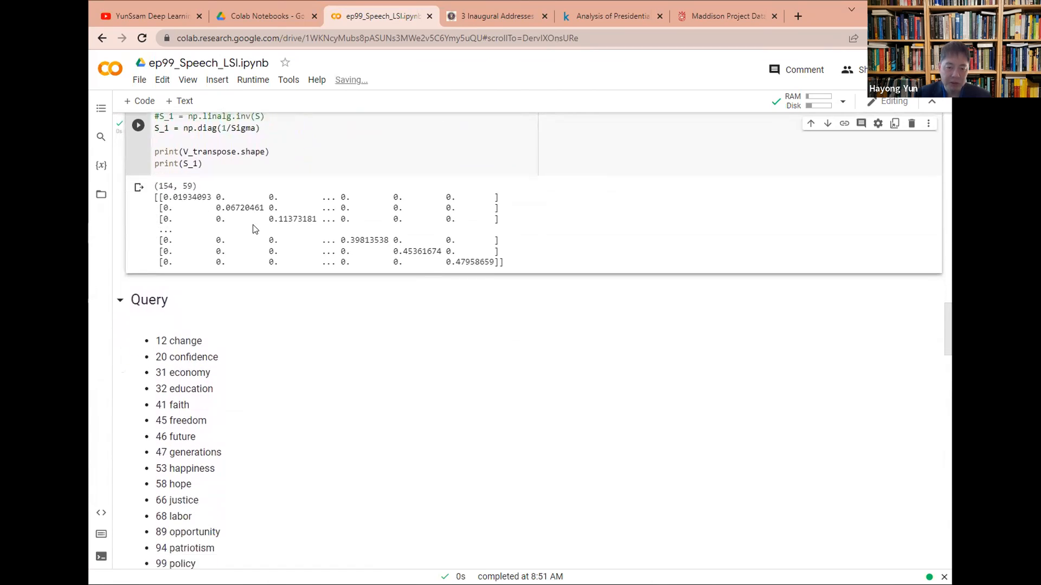
scroll("down", 3)
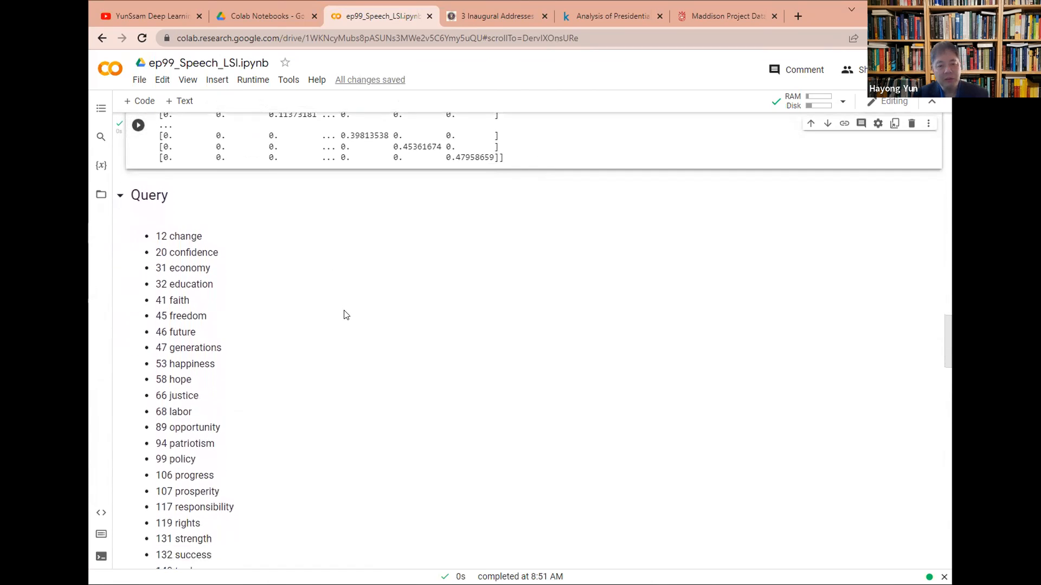
scroll("down", 3)
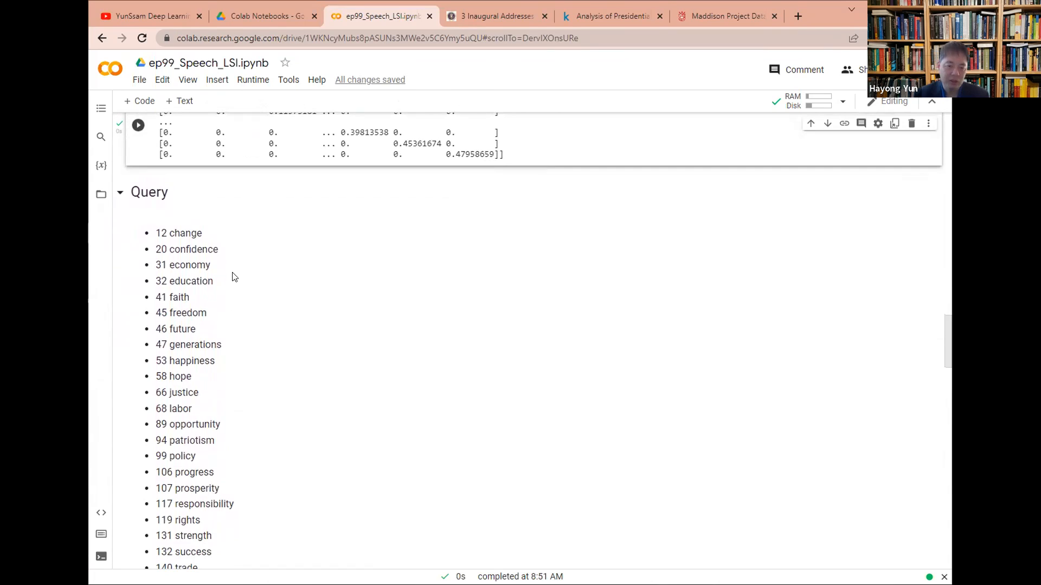
mouse_move(213, 274)
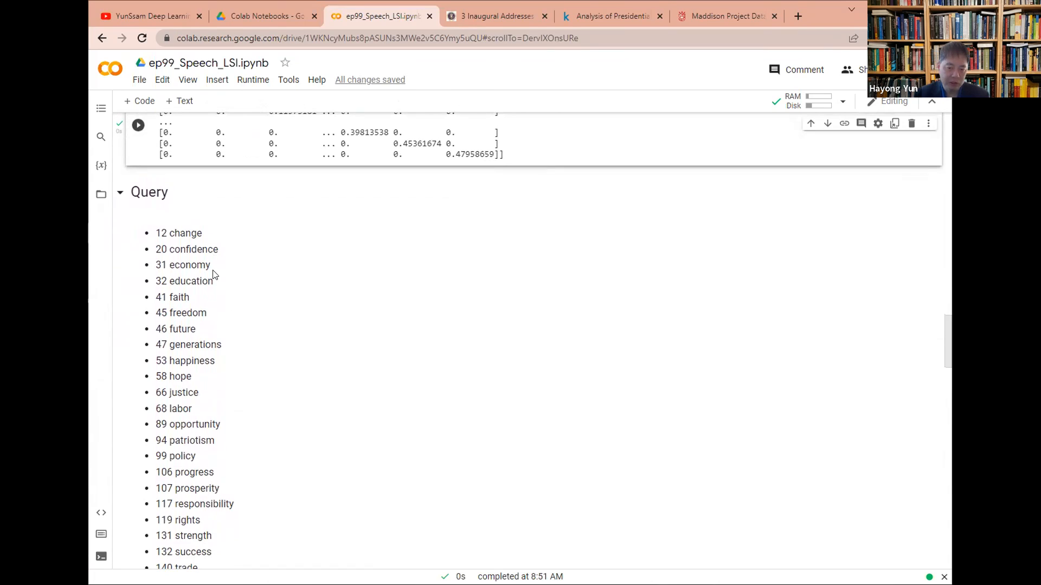
mouse_move(214, 357)
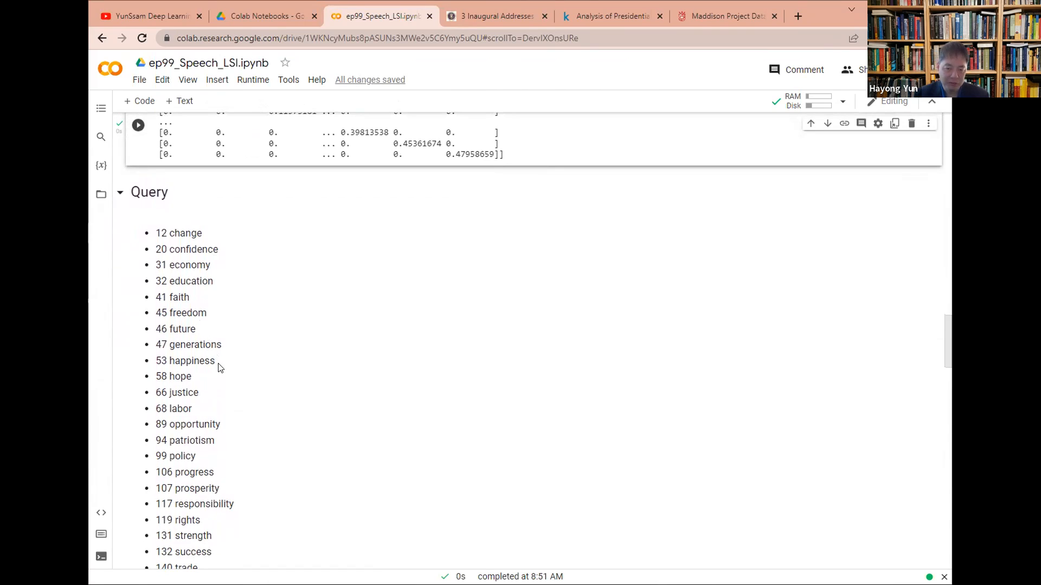
scroll("down", 3)
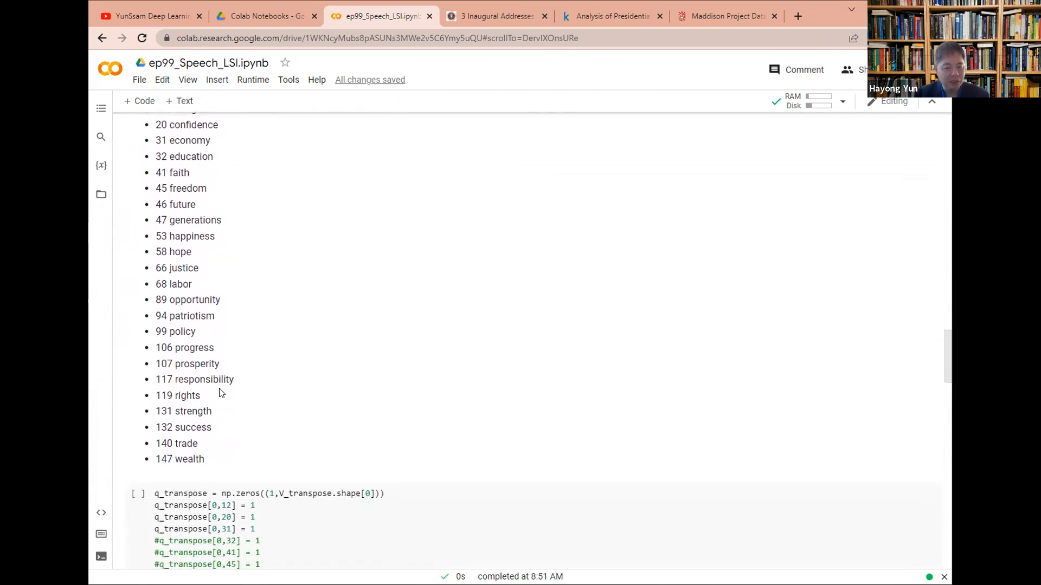
scroll("down", 3)
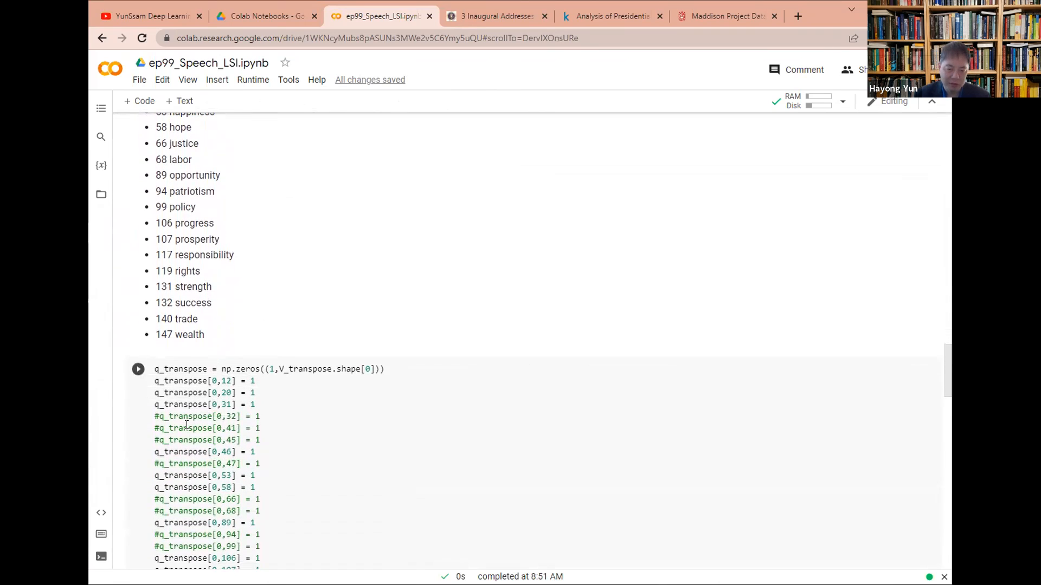
mouse_move(240, 352)
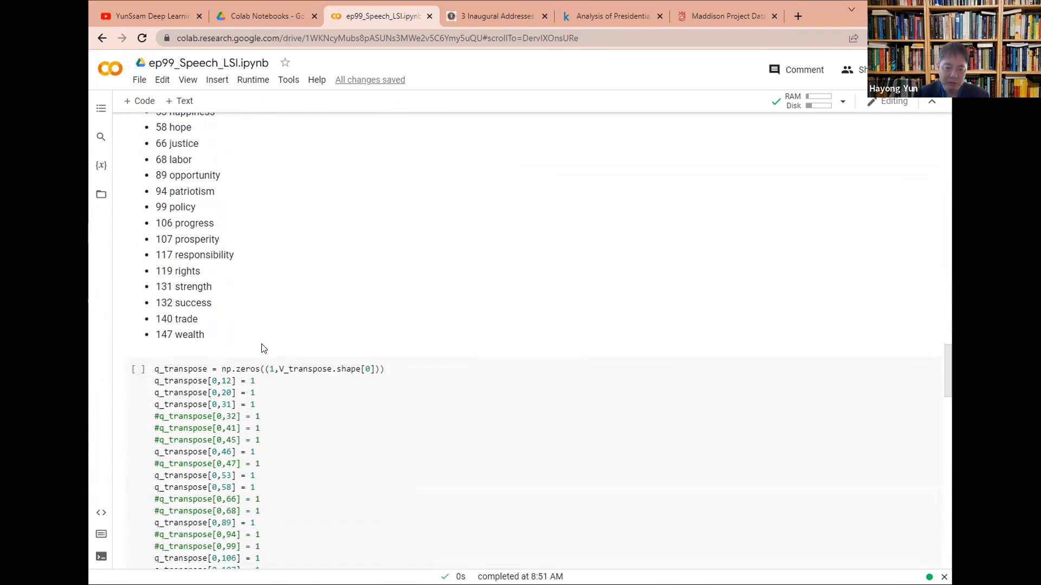
scroll("down", 3)
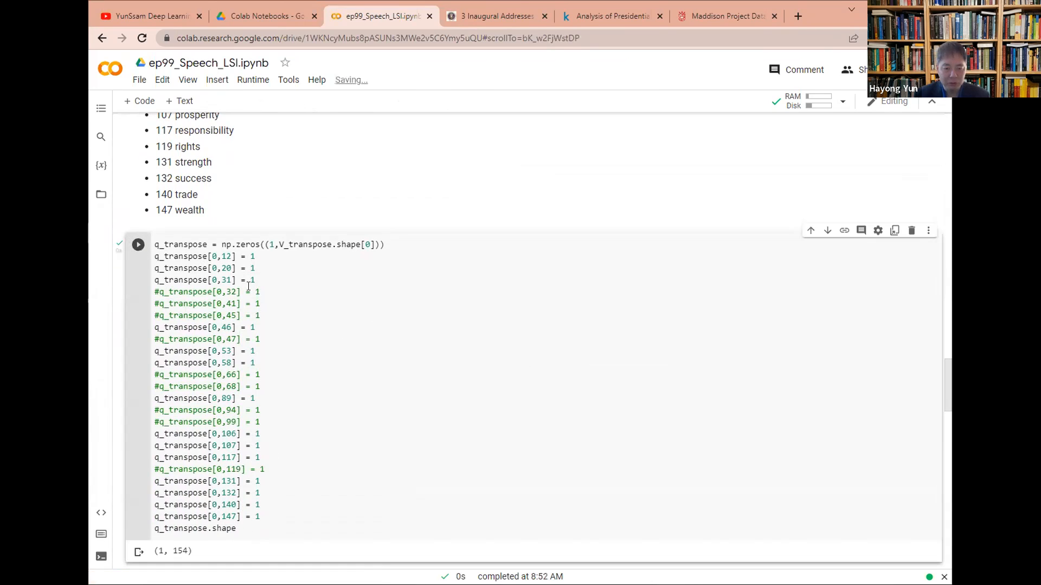
scroll("down", 3)
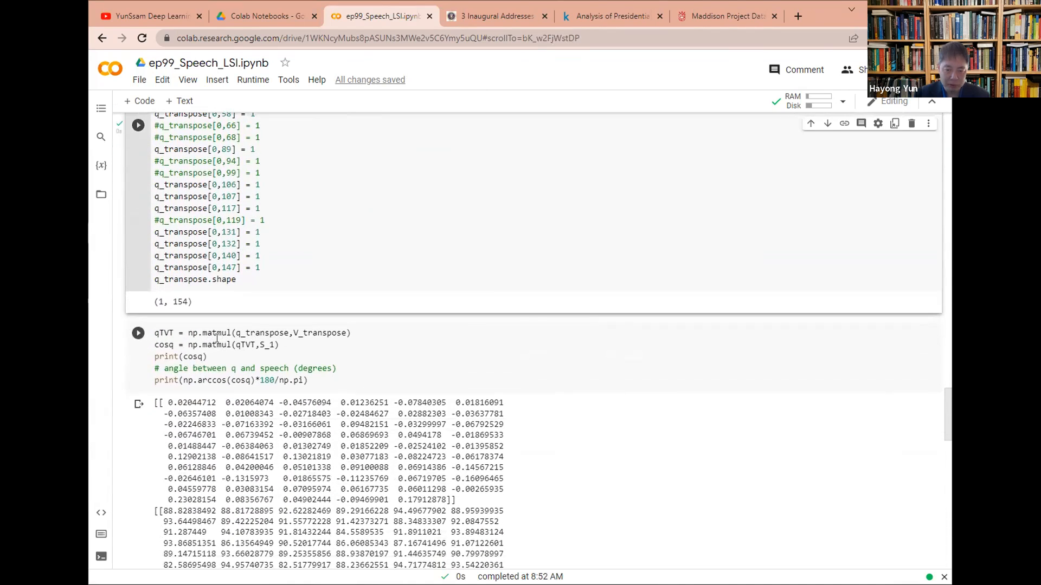
mouse_move(332, 339)
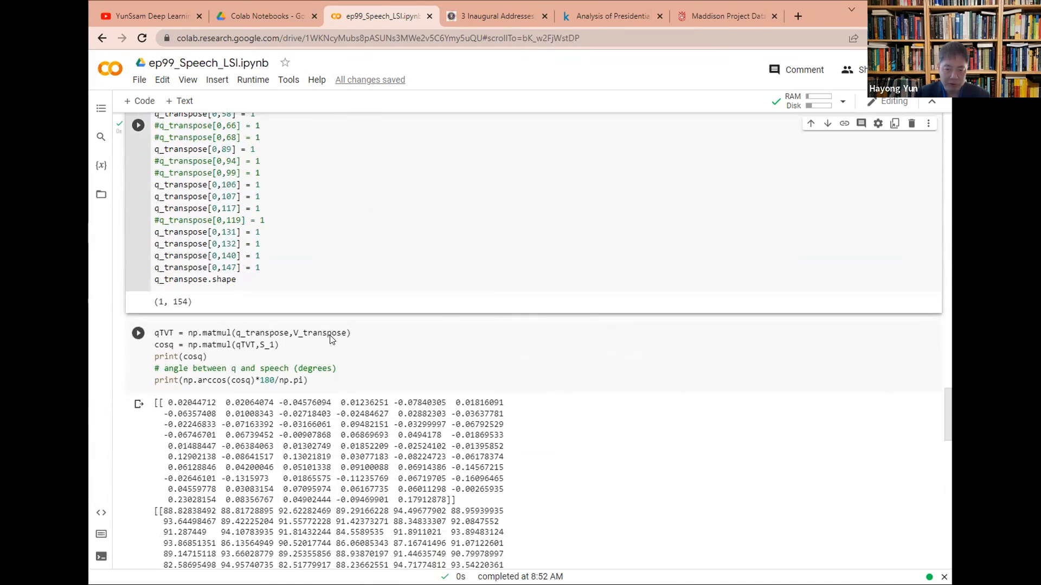
mouse_move(249, 333)
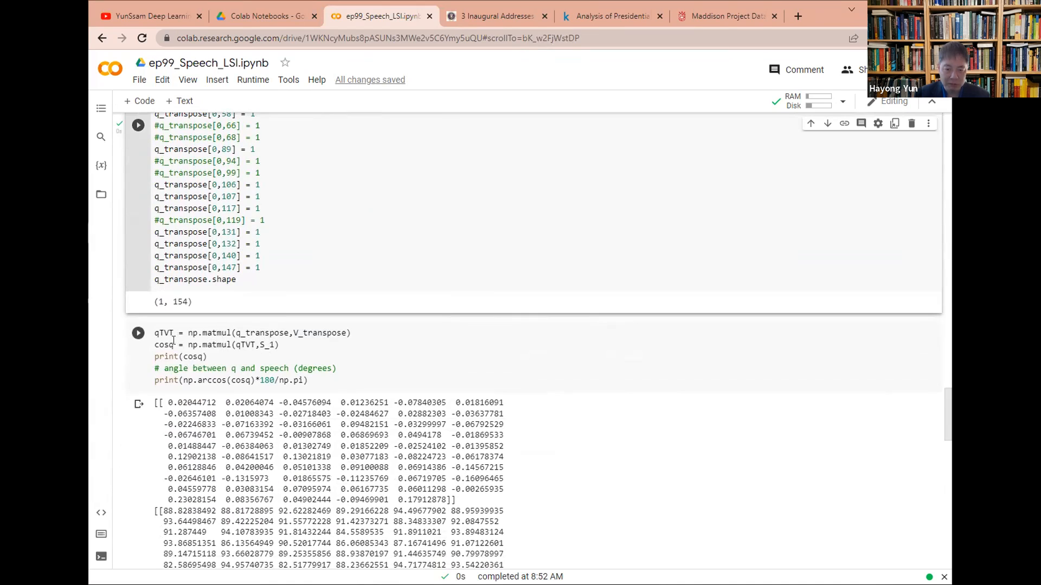
Re-run the query cosine and angle cell and reach the 'Load historical GDP growth' section.
left_click(138, 333)
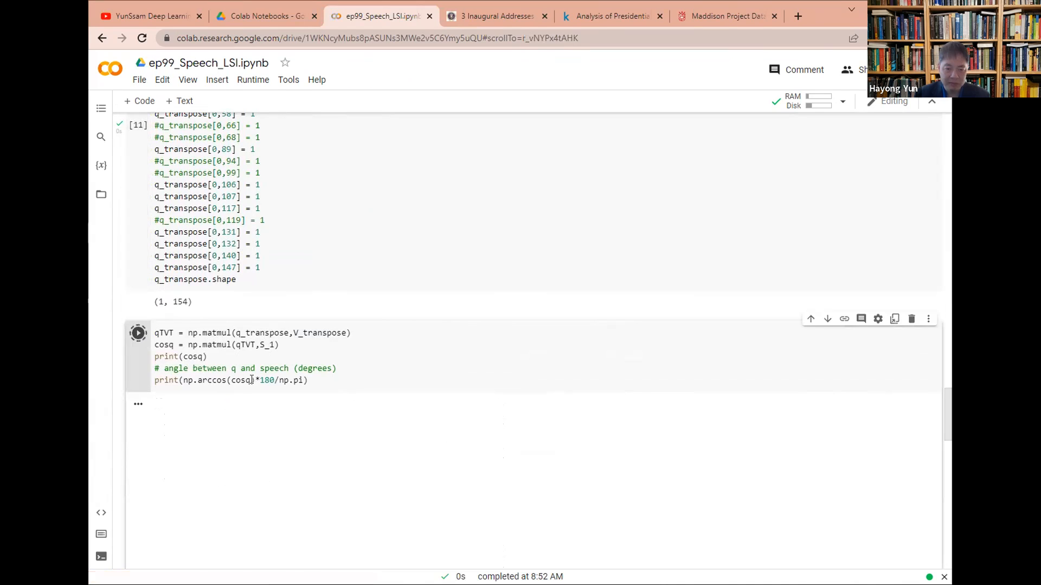
left_click(137, 332)
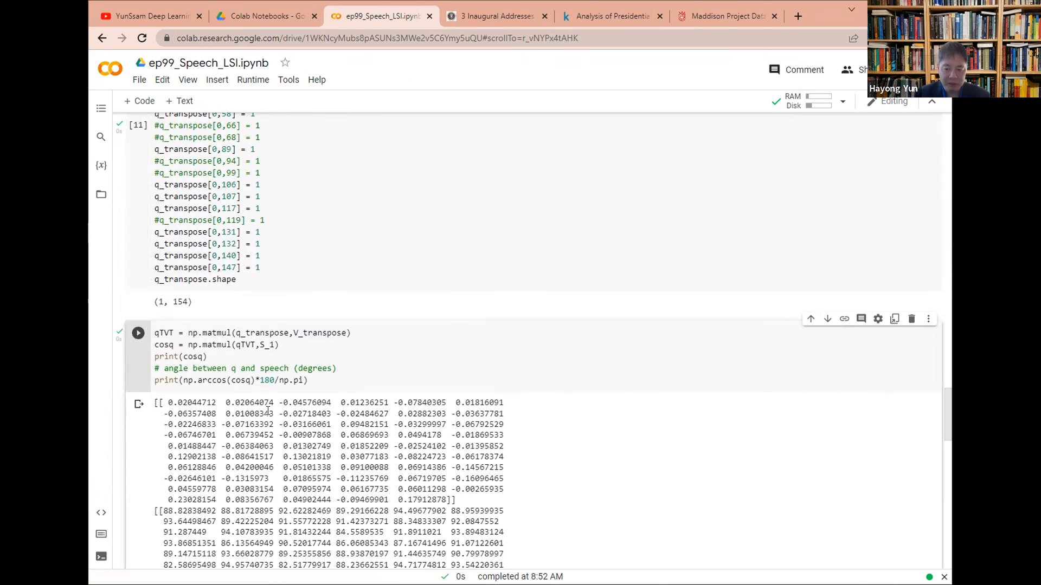
scroll("down", 3)
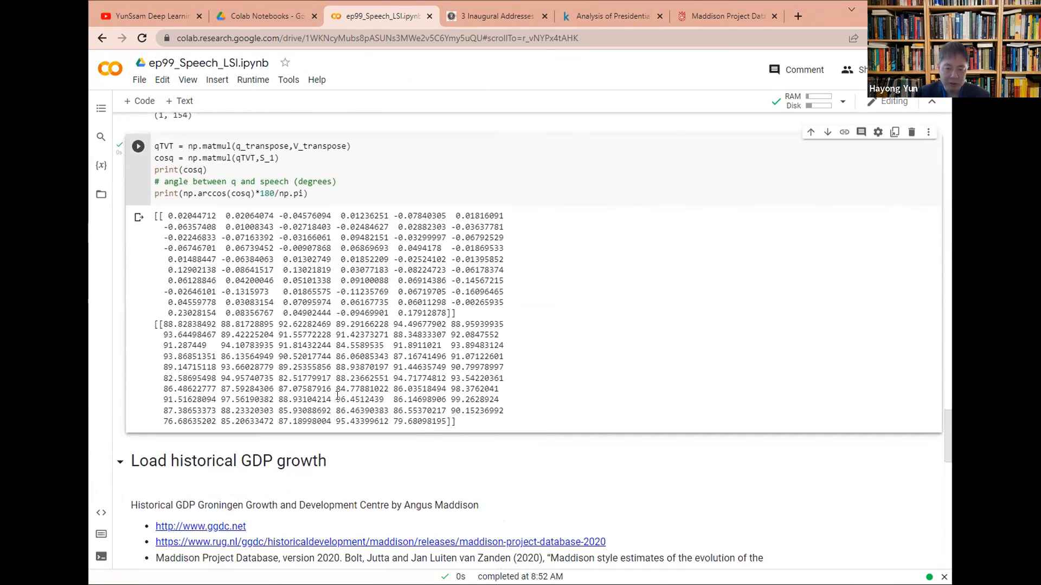
scroll("up", 3)
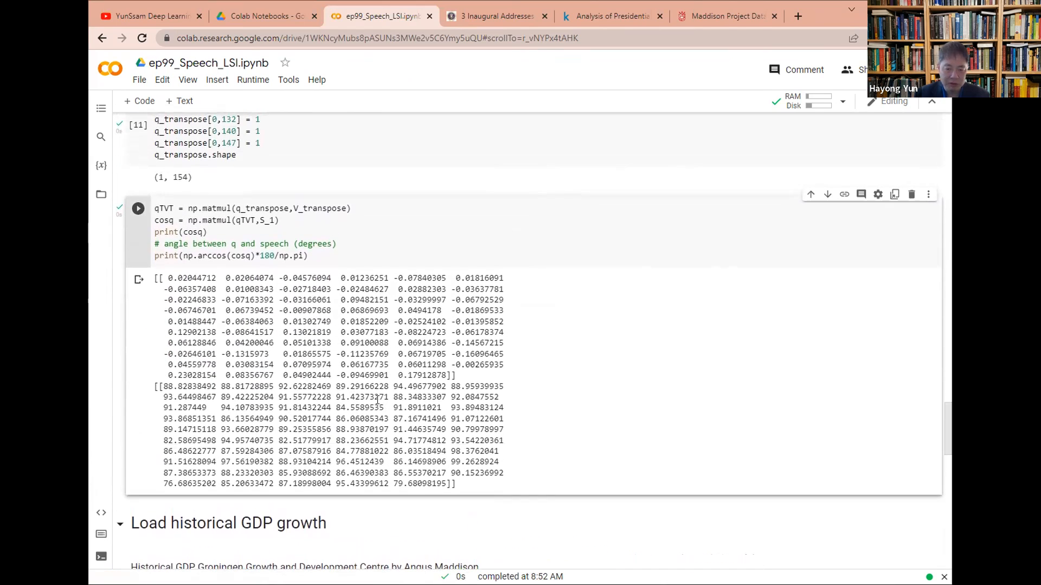
scroll("down", 3)
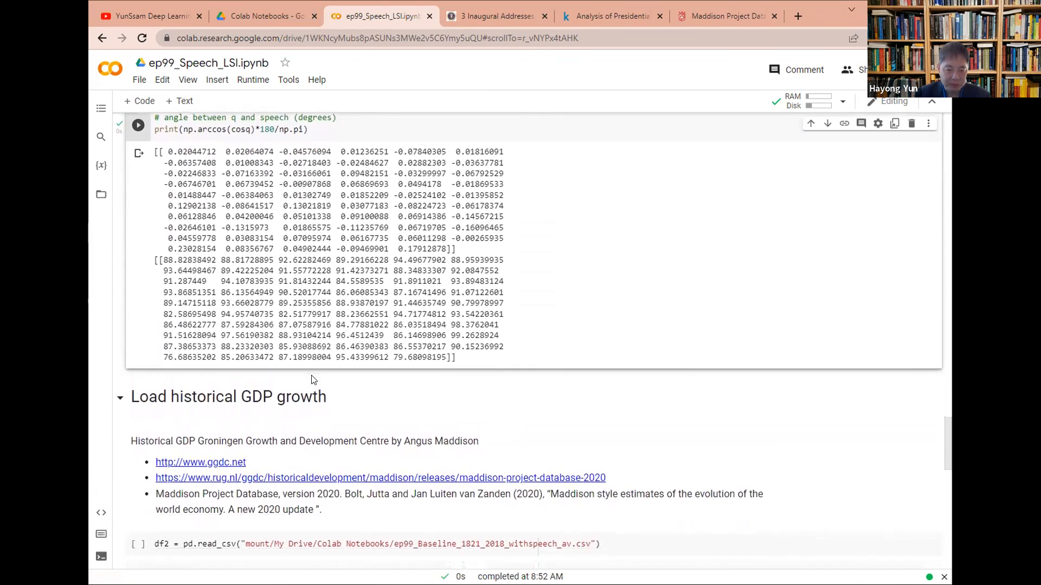
scroll("down", 3)
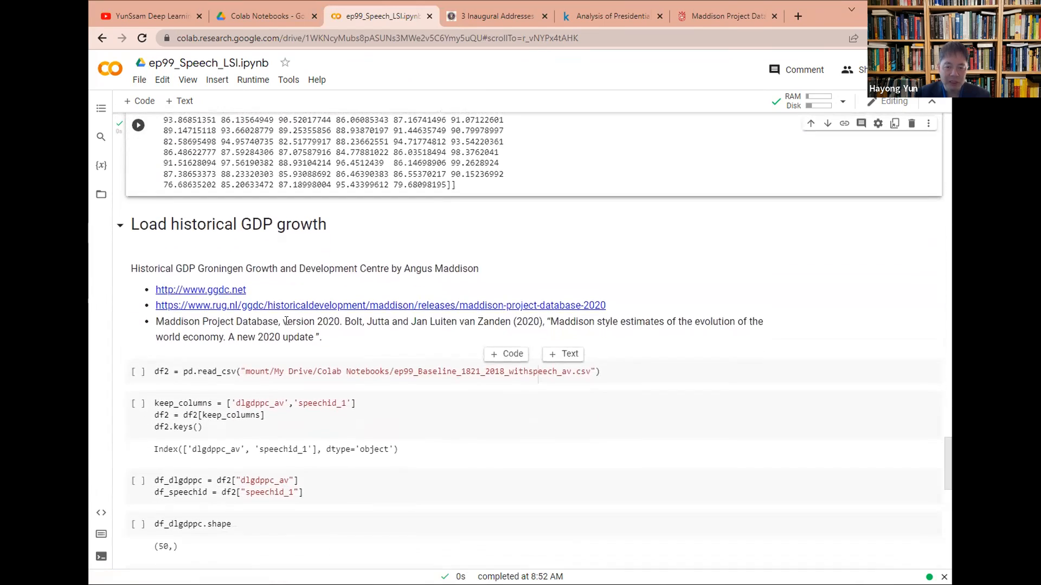
Keep dlgdppc_av and speechid_1 columns, split them into series and confirm shape (50,).
scroll("down", 3)
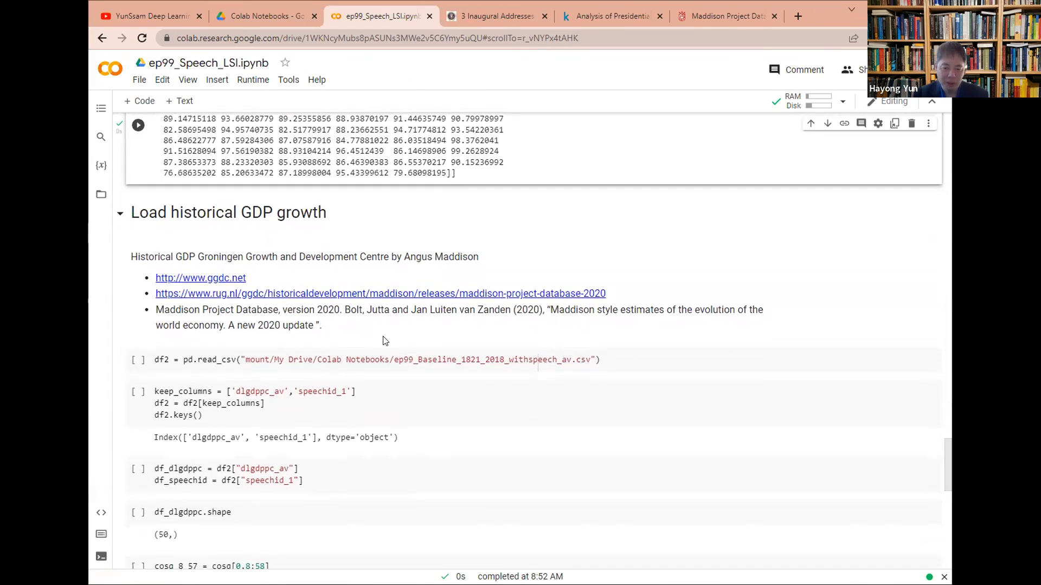
mouse_move(397, 345)
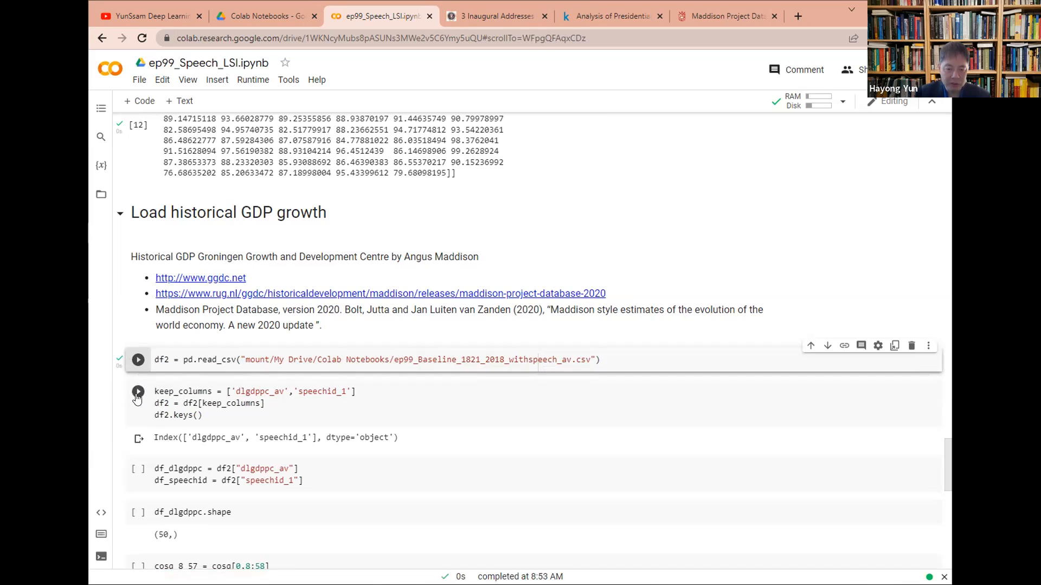
left_click(137, 359)
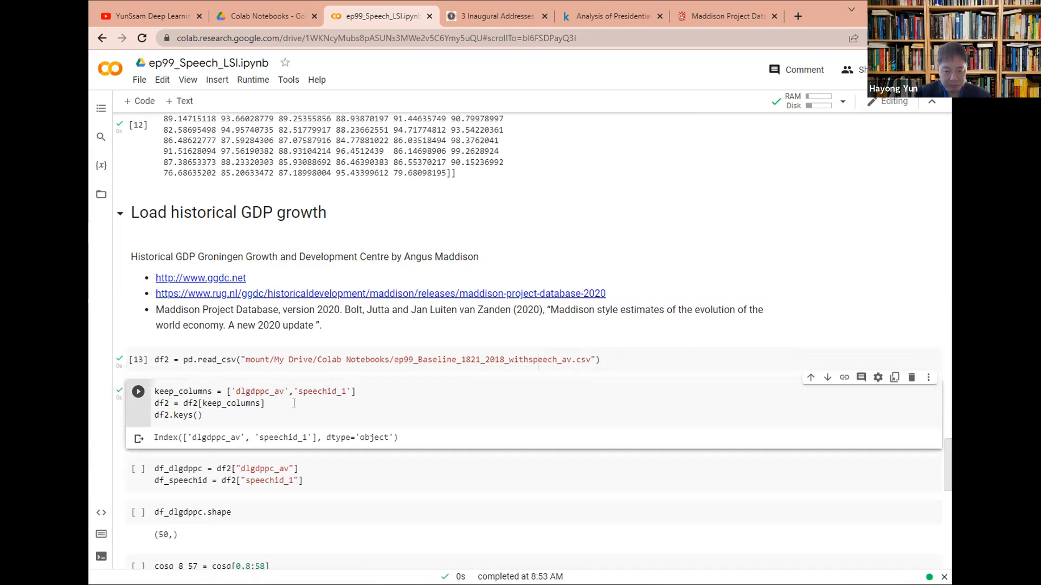
mouse_move(238, 372)
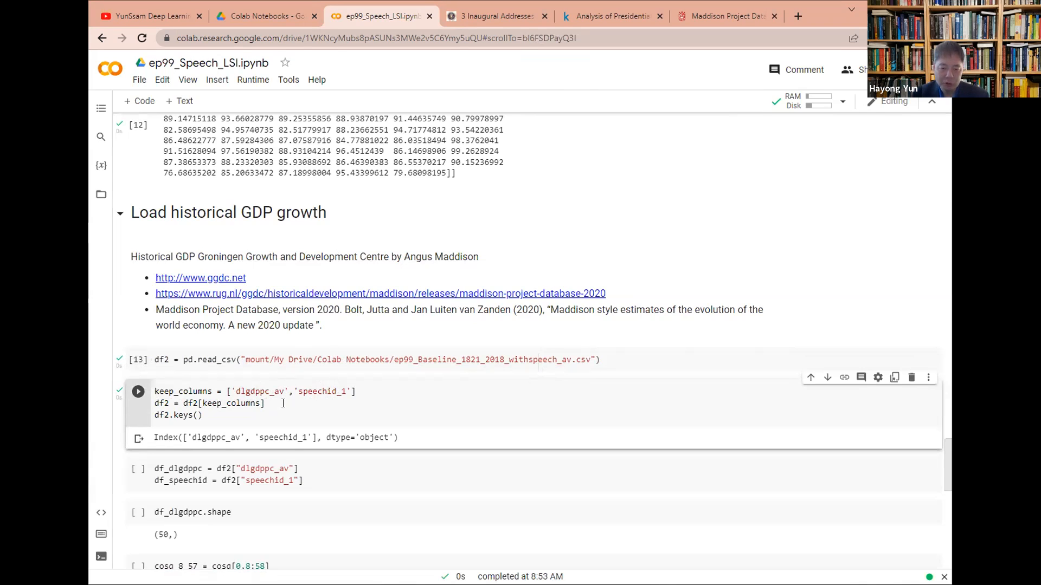
left_click(138, 468)
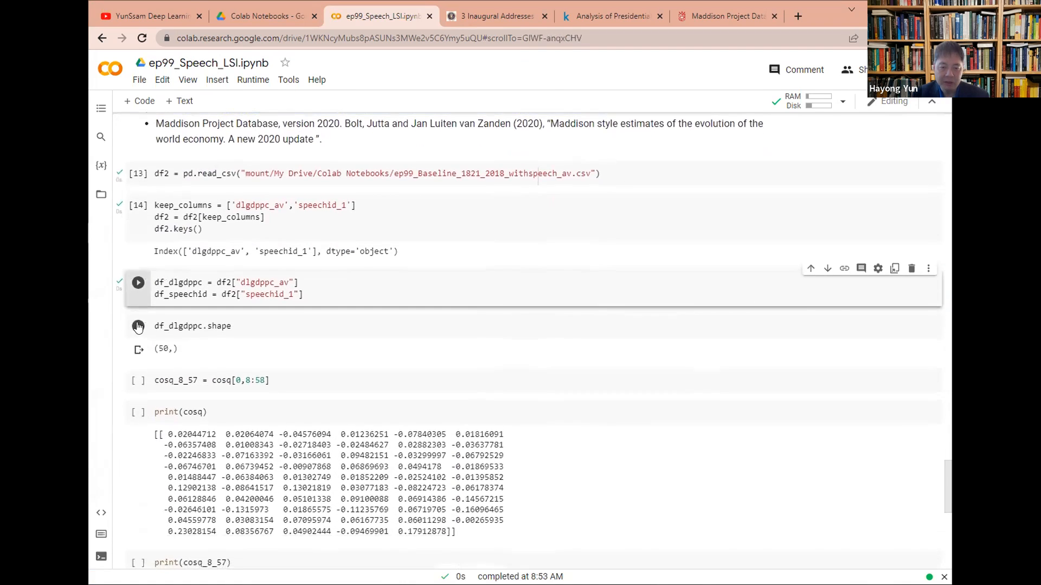
left_click(137, 282)
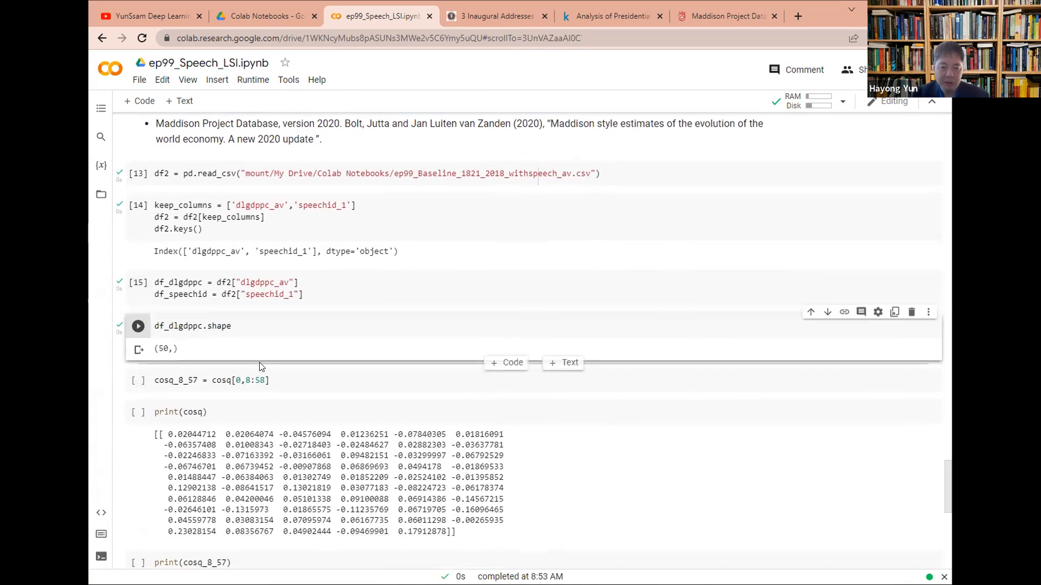
left_click(235, 326)
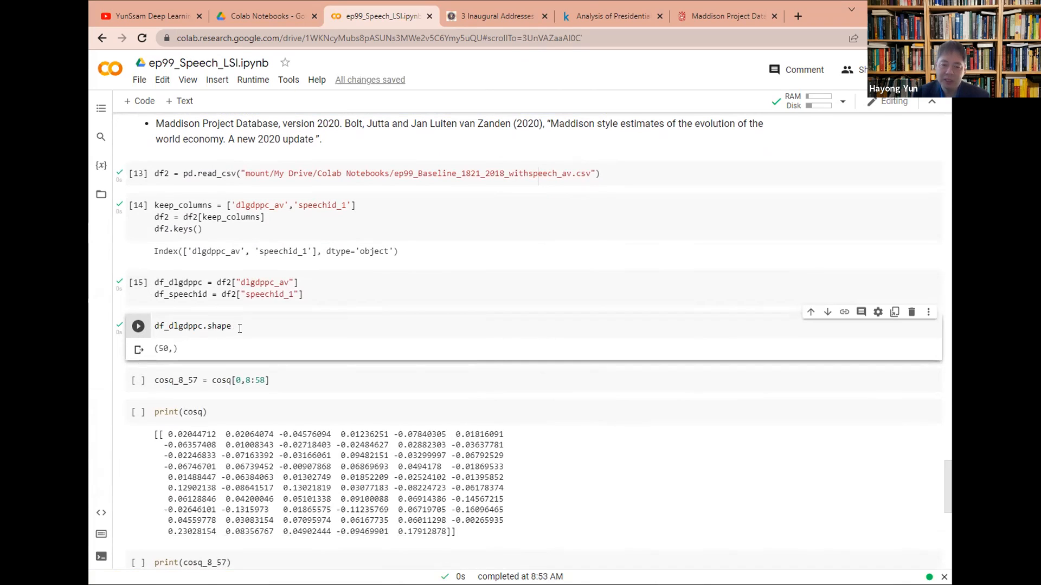
mouse_move(242, 344)
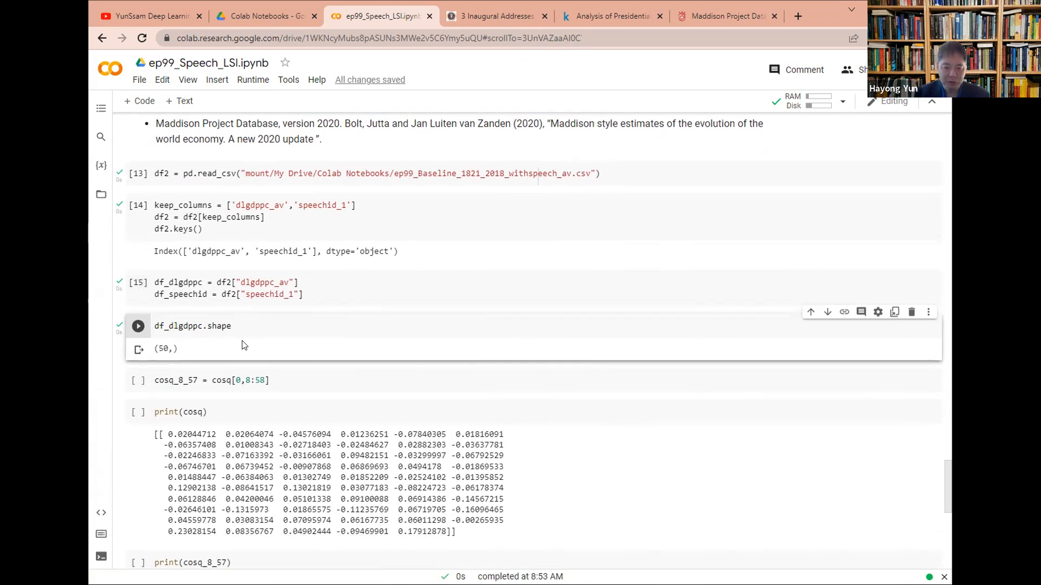
left_click(235, 326)
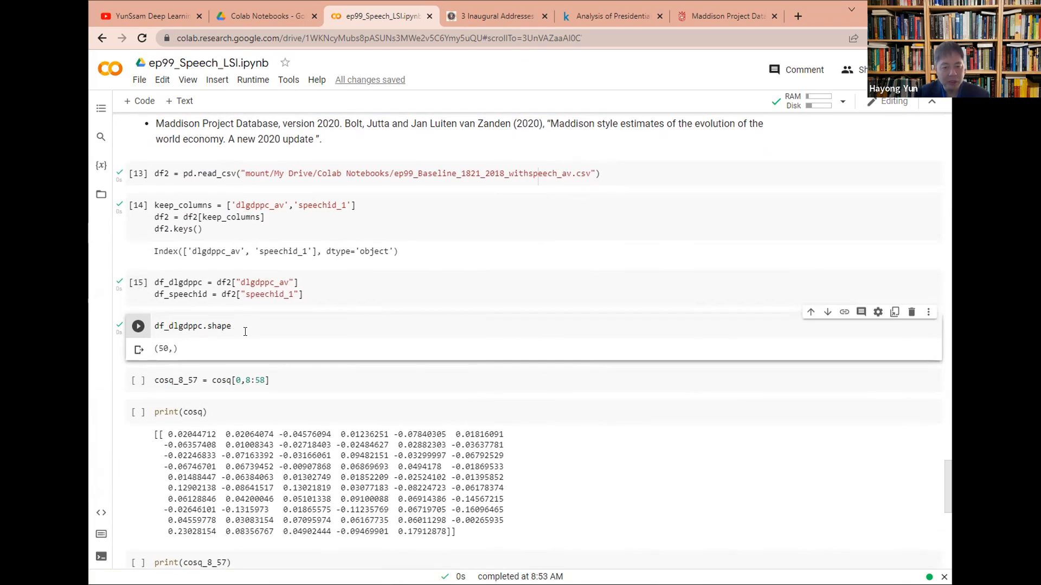
mouse_move(222, 336)
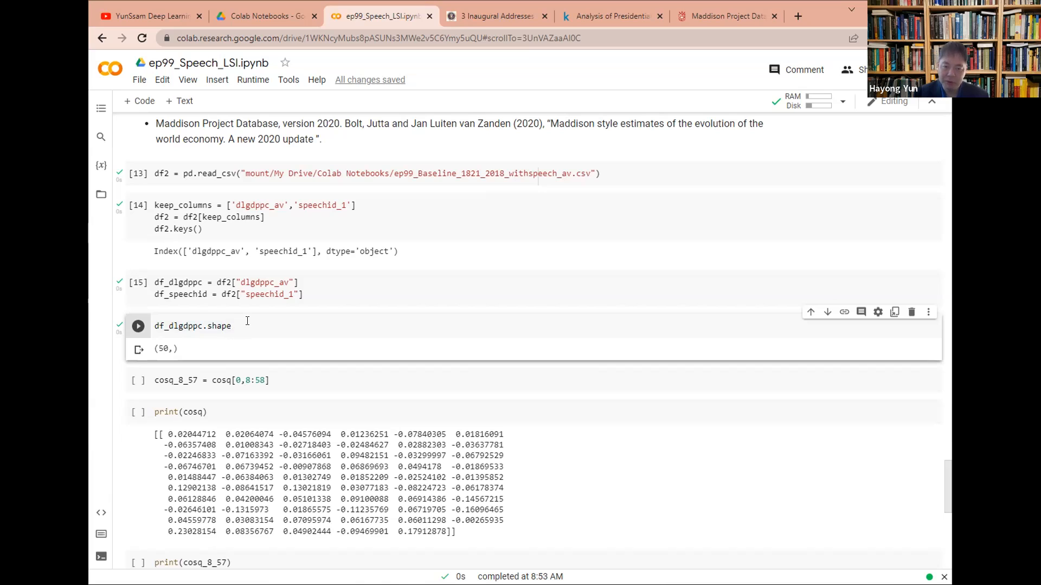
mouse_move(138, 379)
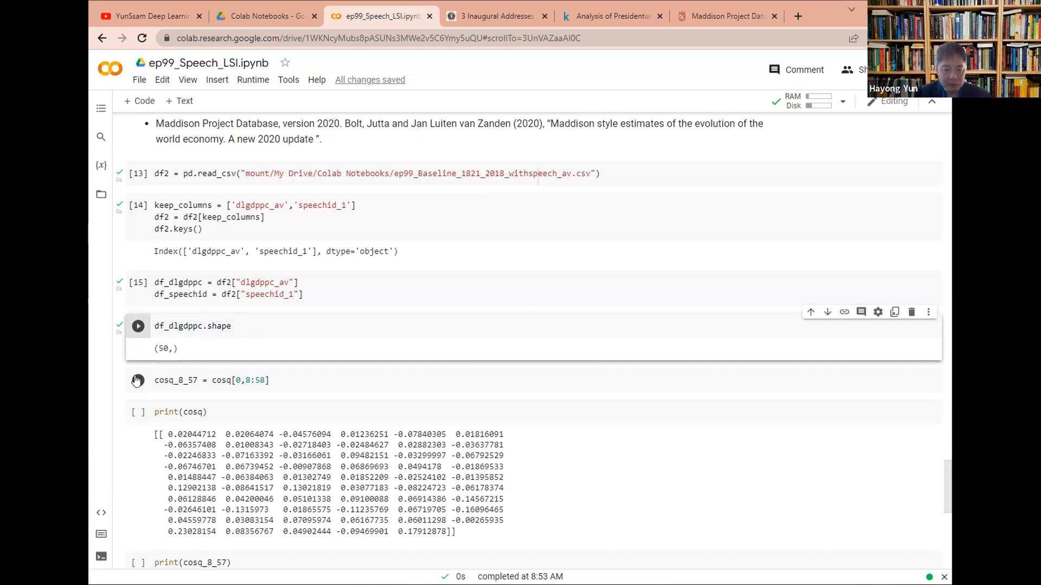
Slice cosines for speeches 8–57 and correlate them with GDP growth, about 0.0638.
left_click(137, 326)
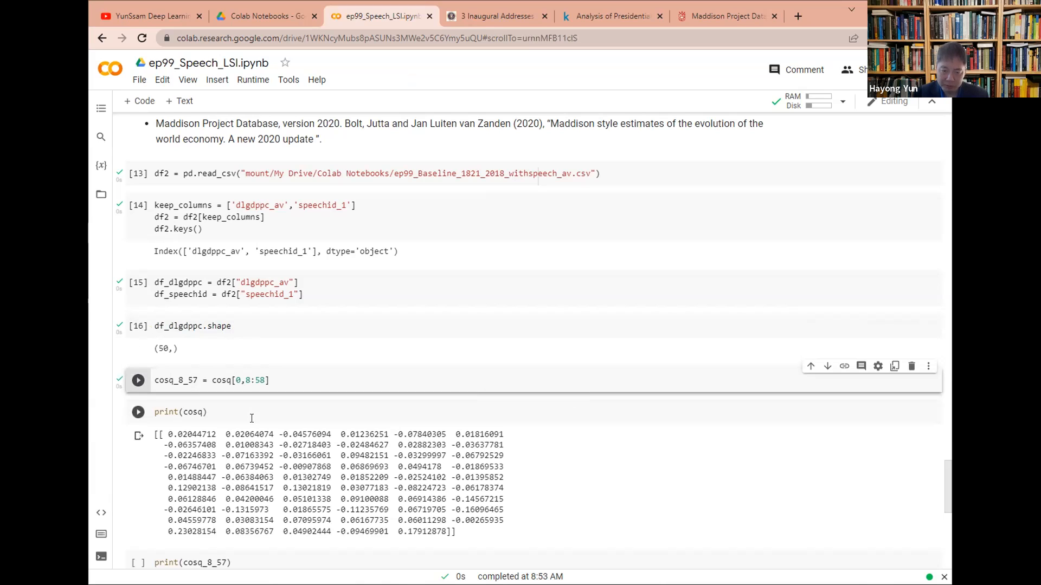
mouse_move(213, 407)
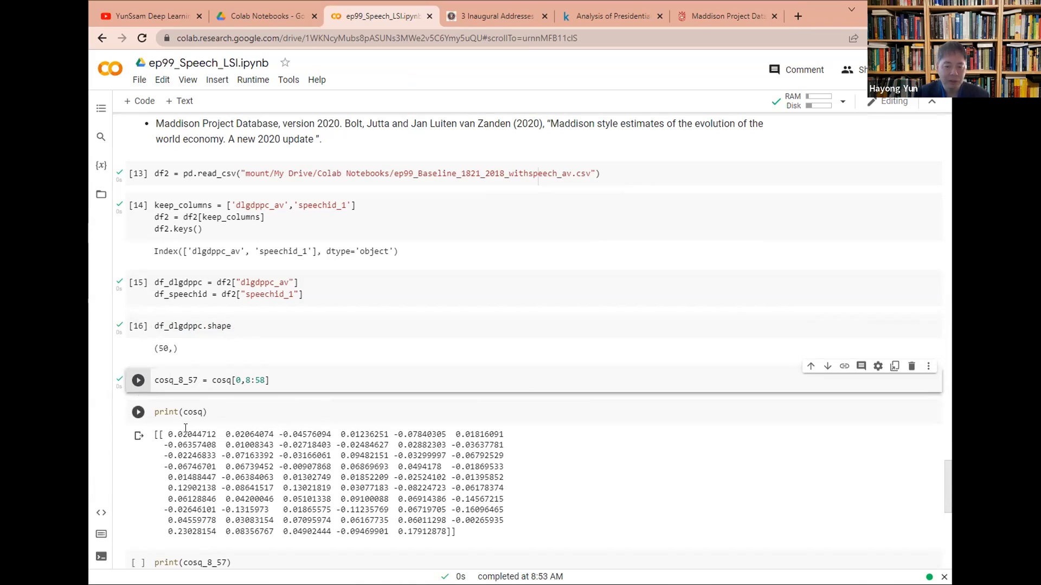
mouse_move(204, 394)
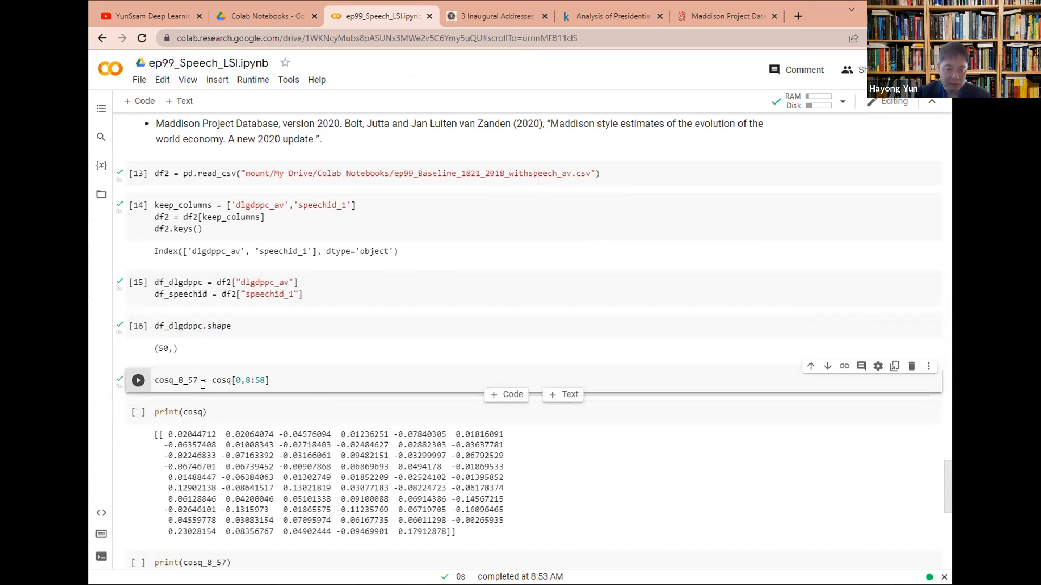
left_click(138, 379)
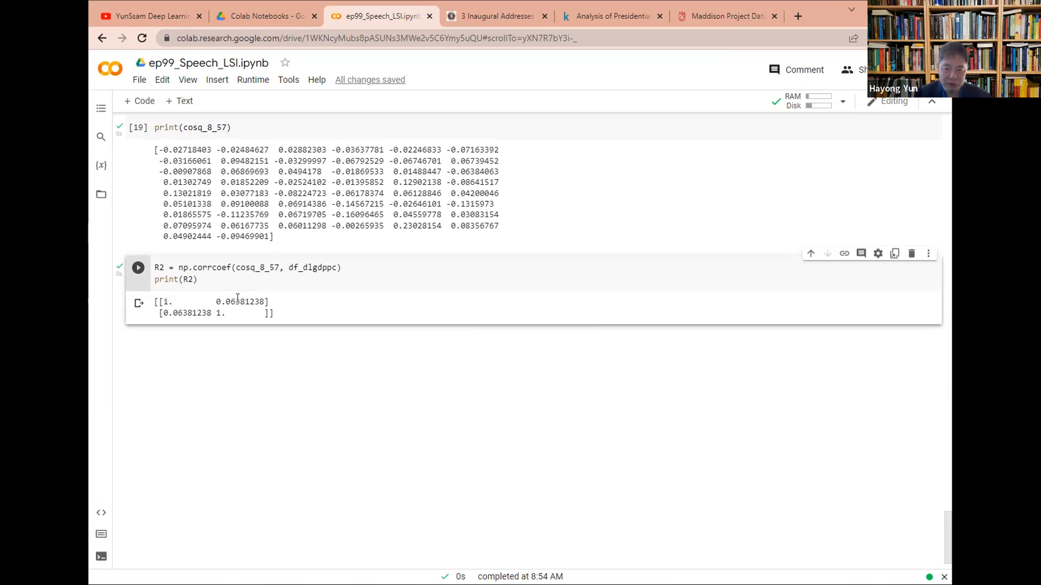
mouse_move(237, 345)
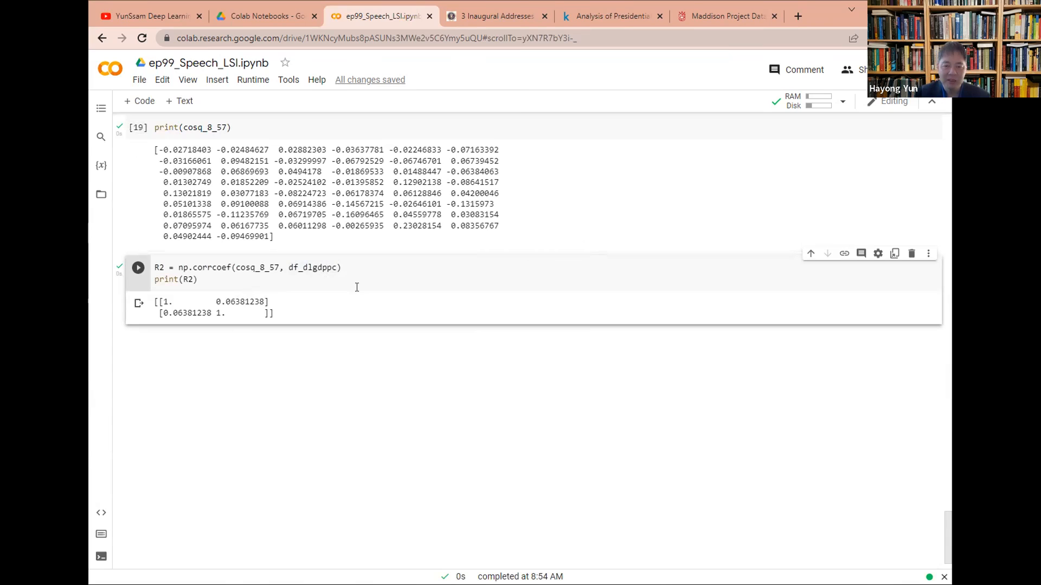
mouse_move(355, 298)
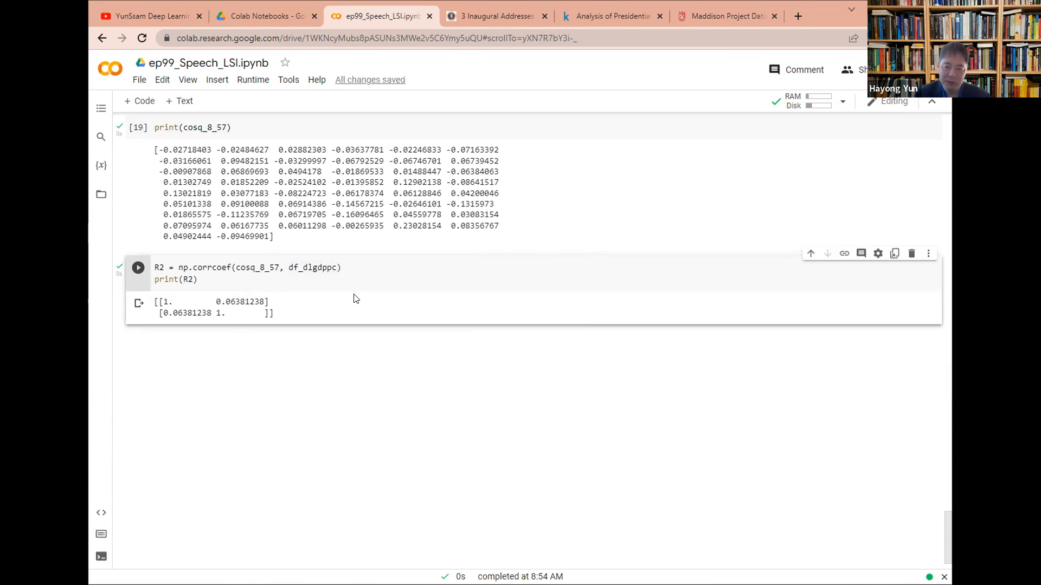